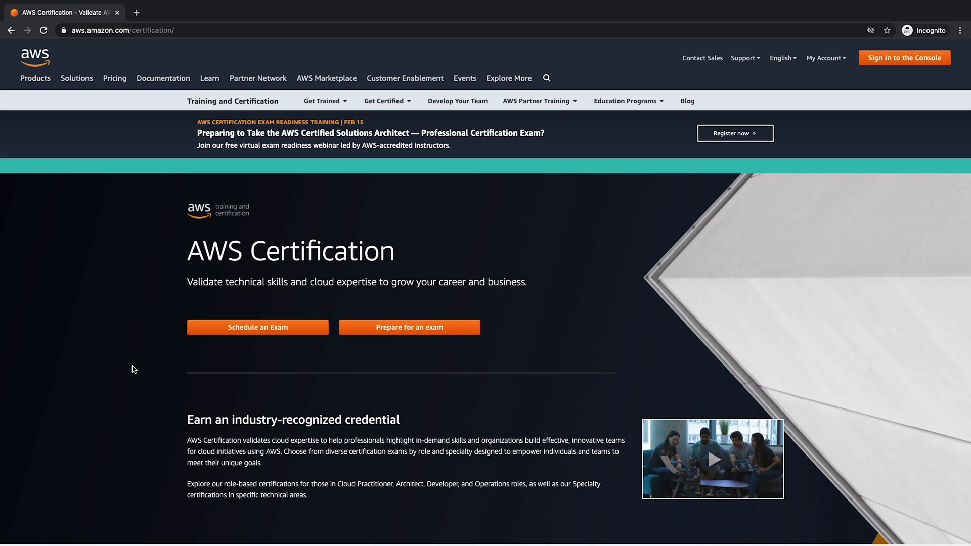
{"action": "mouse_move", "coordinate": [59, 186]}
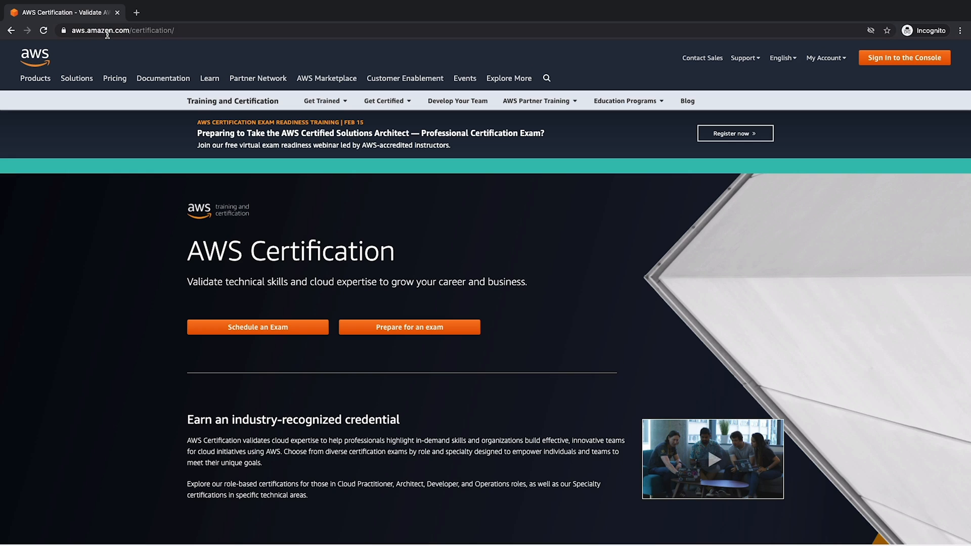
{"action": "mouse_move", "coordinate": [142, 343]}
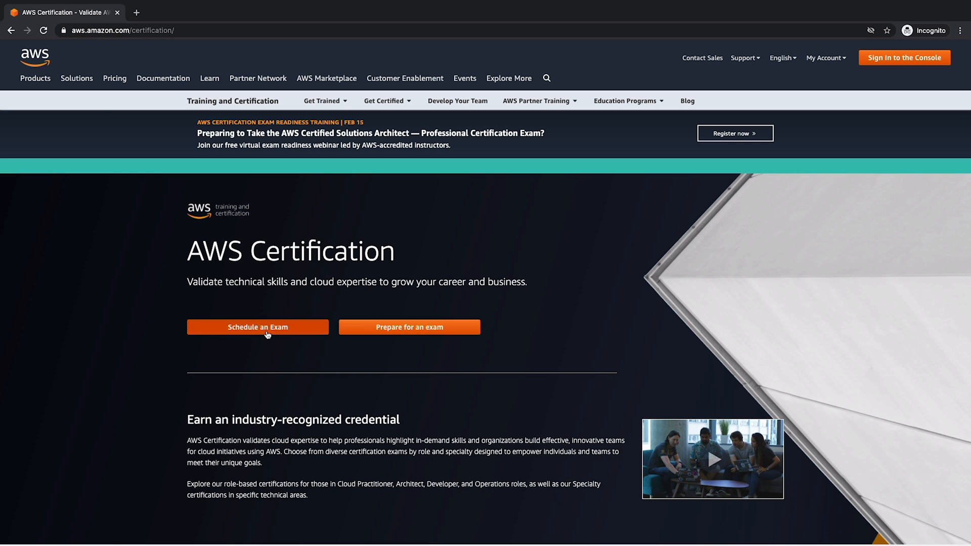
Start scheduling an exam and sign in through the Amazon account with email and password.
{"action": "left_click", "coordinate": [258, 327]}
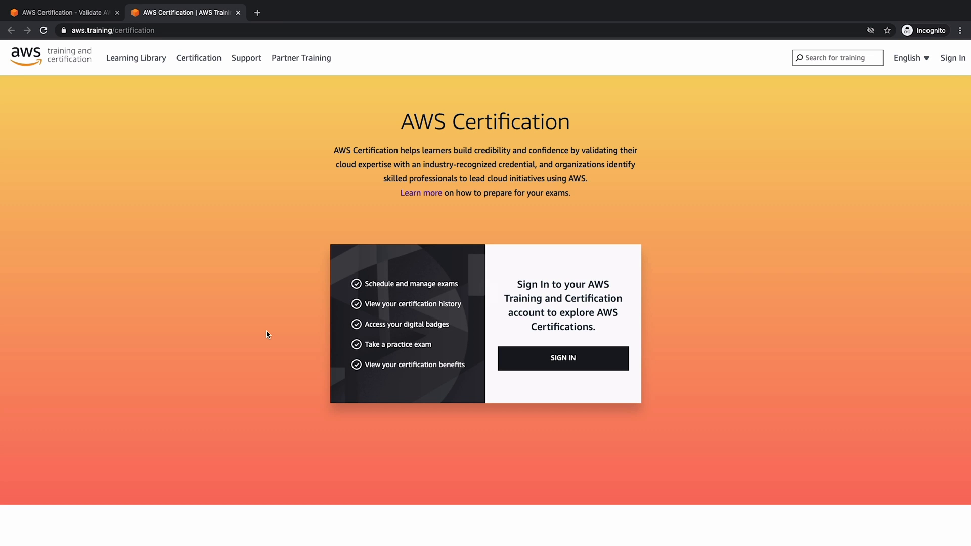
{"action": "mouse_move", "coordinate": [558, 279]}
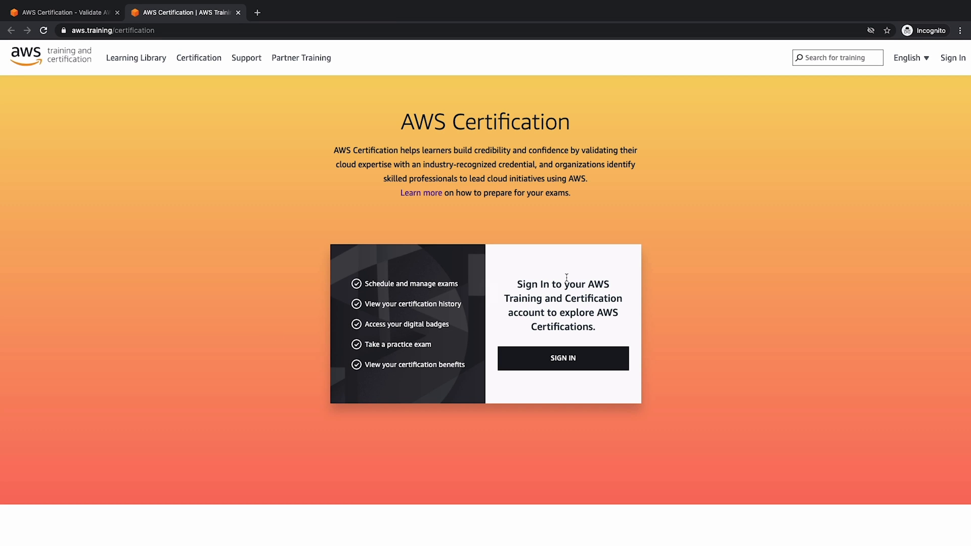
{"action": "mouse_move", "coordinate": [589, 348]}
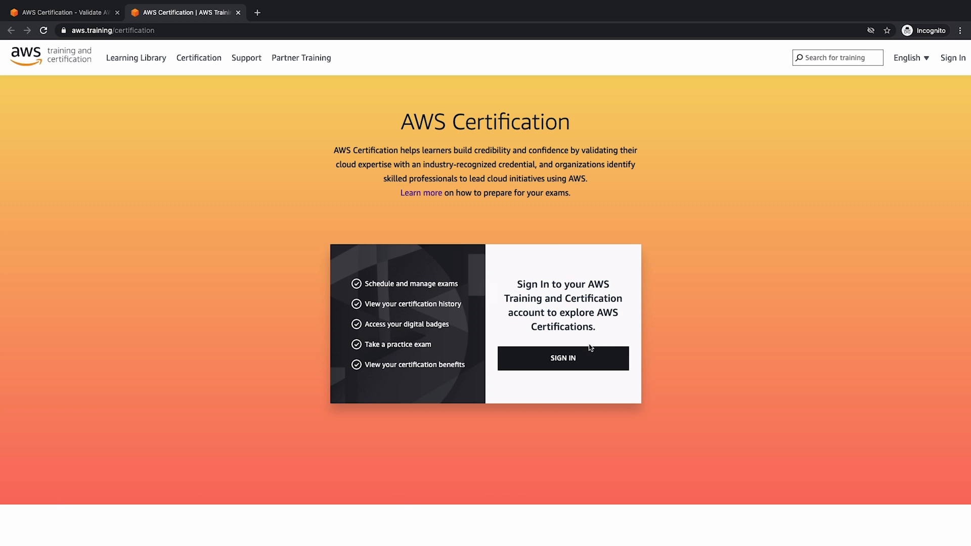
{"action": "left_click", "coordinate": [563, 358]}
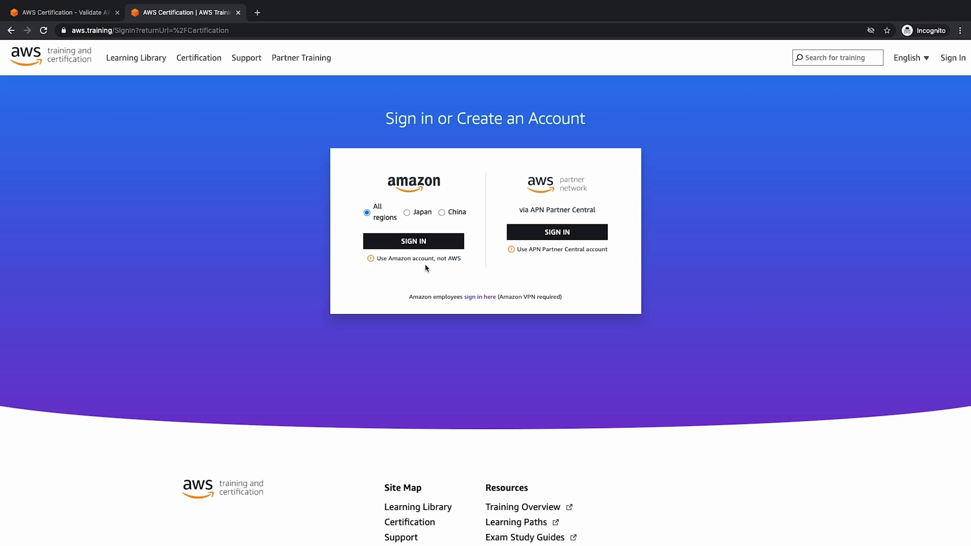
{"action": "left_click", "coordinate": [413, 240]}
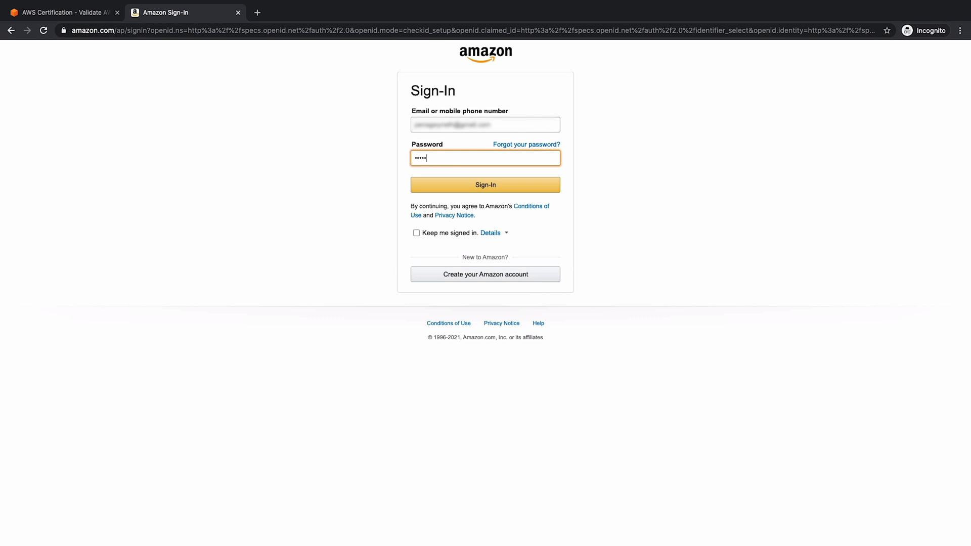
{"action": "left_click", "coordinate": [484, 184]}
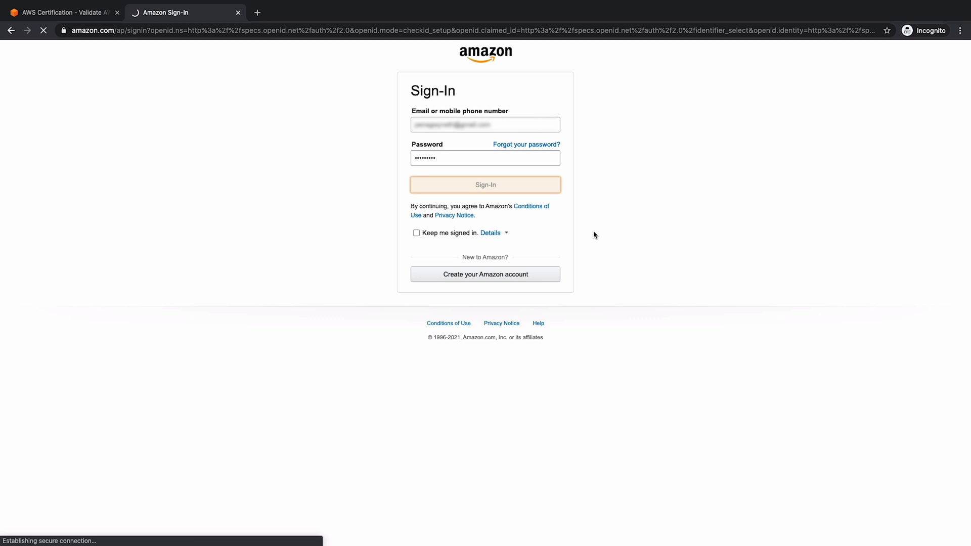
{"action": "left_click", "coordinate": [484, 184]}
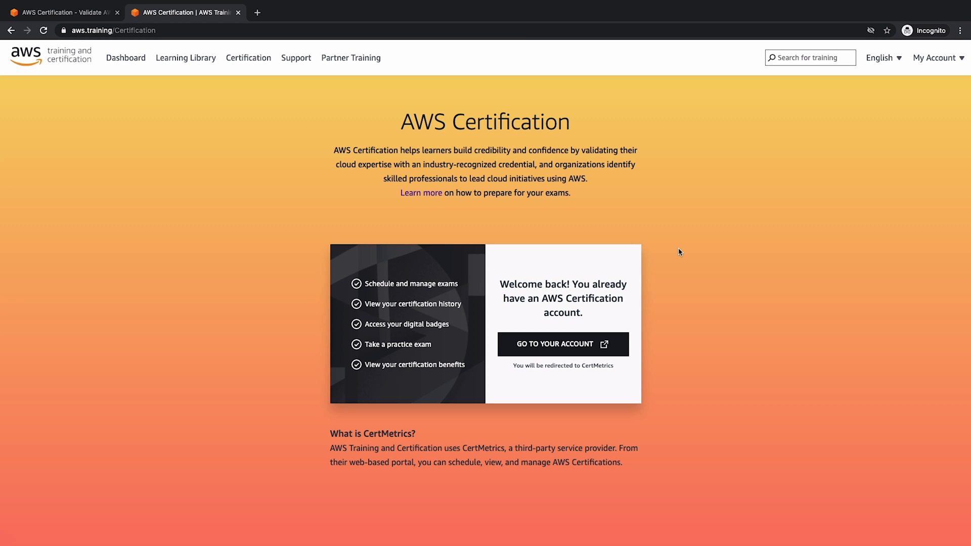
{"action": "mouse_move", "coordinate": [544, 310]}
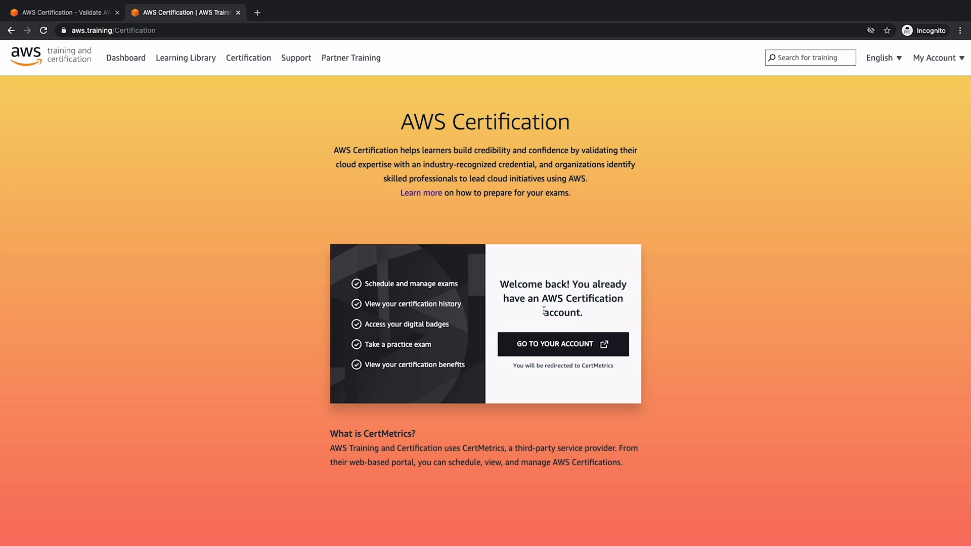
Go to the CertMetrics account, start scheduling a new exam and view the Eligible Exams table.
{"action": "left_click", "coordinate": [562, 344]}
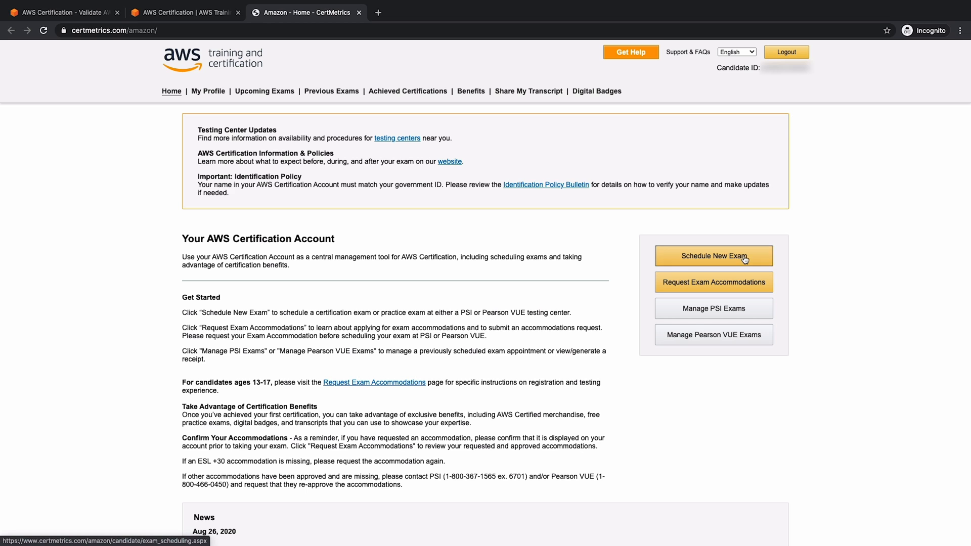
{"action": "left_click", "coordinate": [713, 256]}
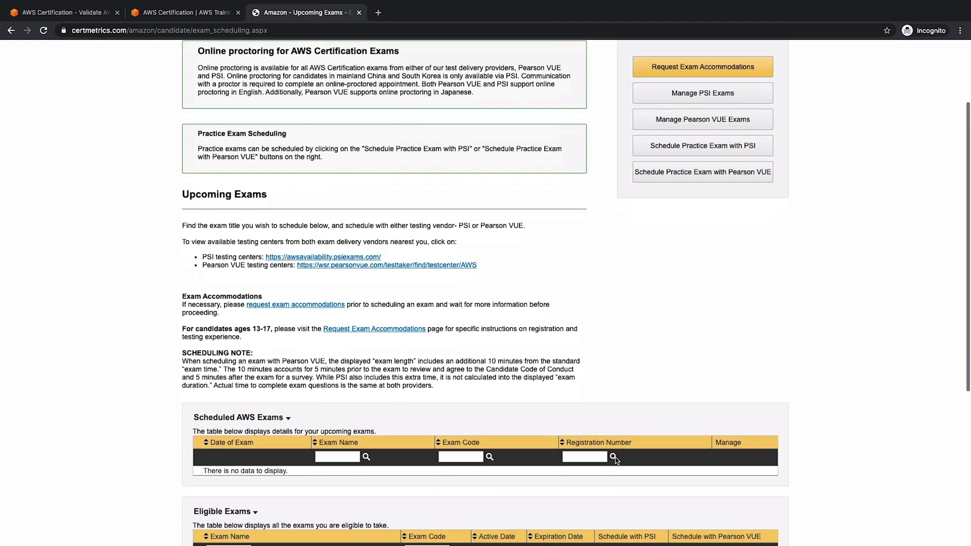
{"action": "scroll", "scroll_direction": "down", "scroll_amount": 3}
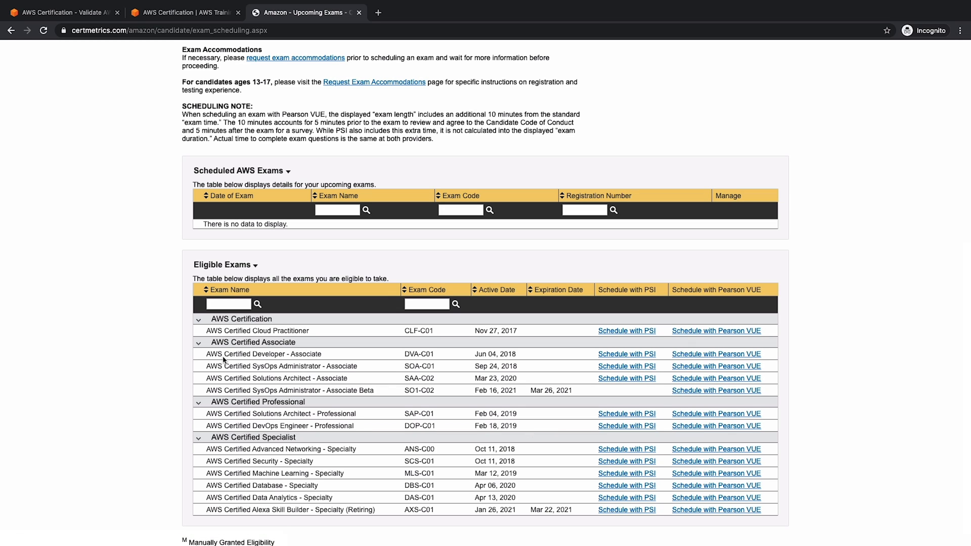
{"action": "mouse_move", "coordinate": [442, 371]}
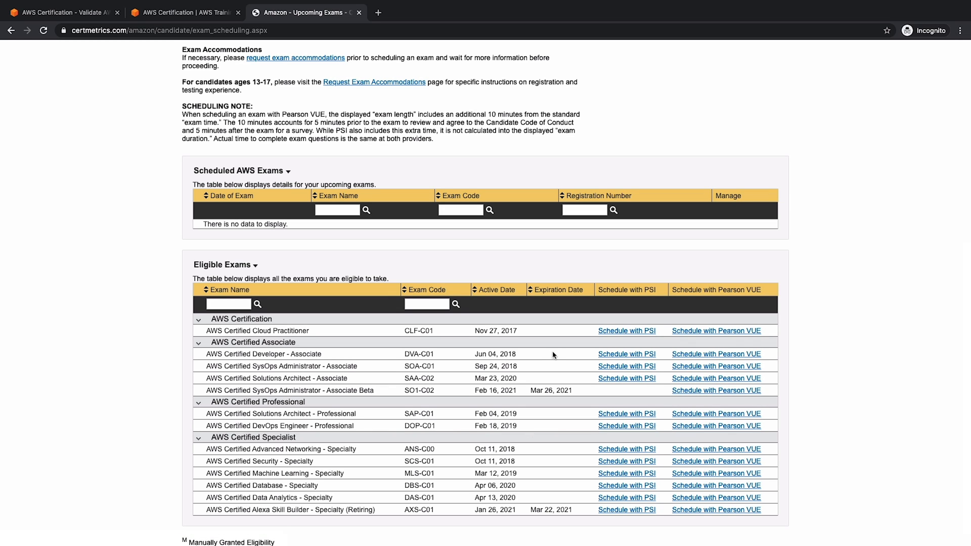
{"action": "mouse_move", "coordinate": [716, 354]}
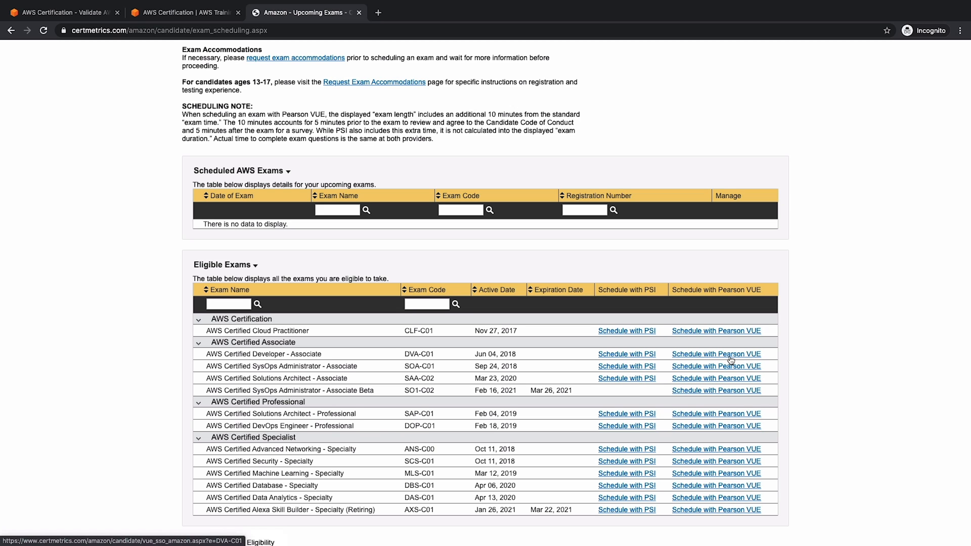
Schedule DVA-C01 with Pearson VUE, compare delivery options and settle on online from home or office.
{"action": "left_click", "coordinate": [716, 354]}
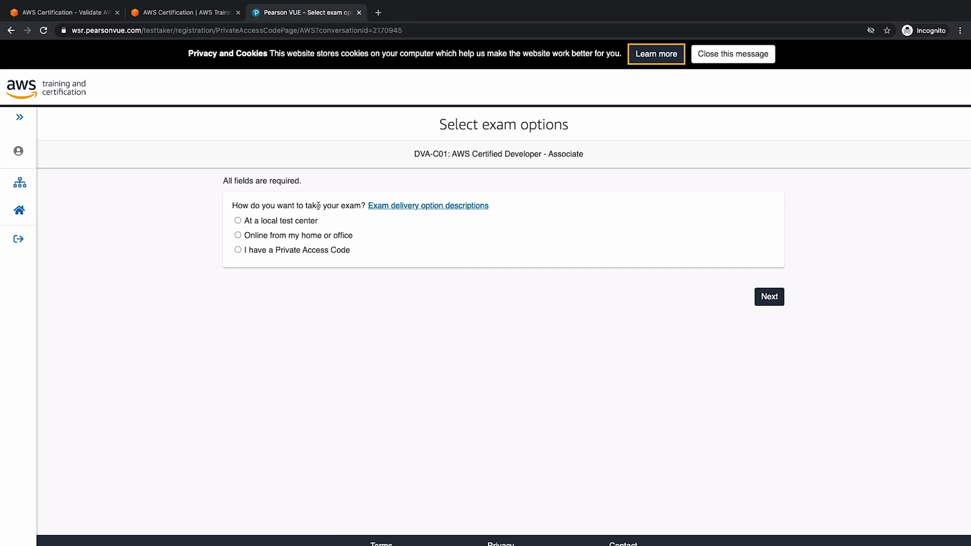
{"action": "left_click", "coordinate": [238, 235]}
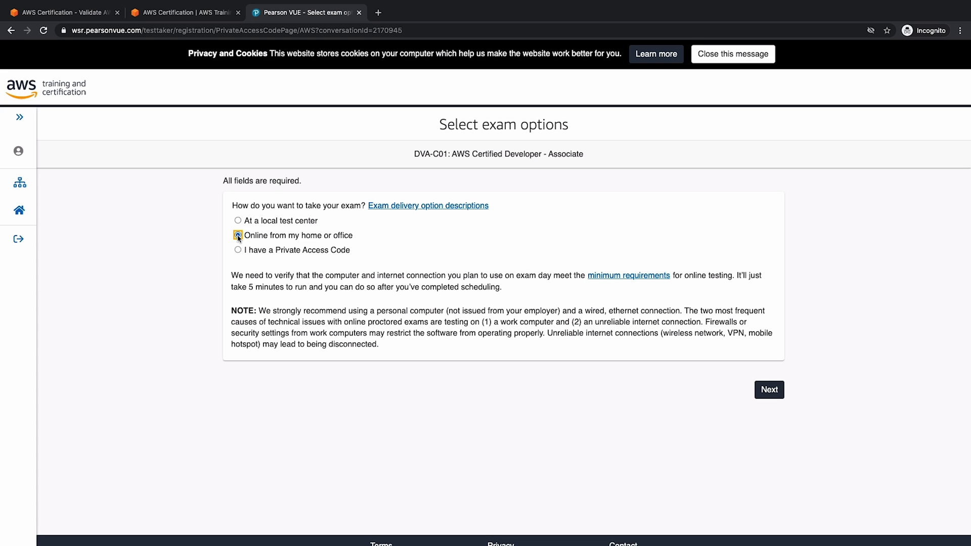
{"action": "left_click", "coordinate": [238, 221]}
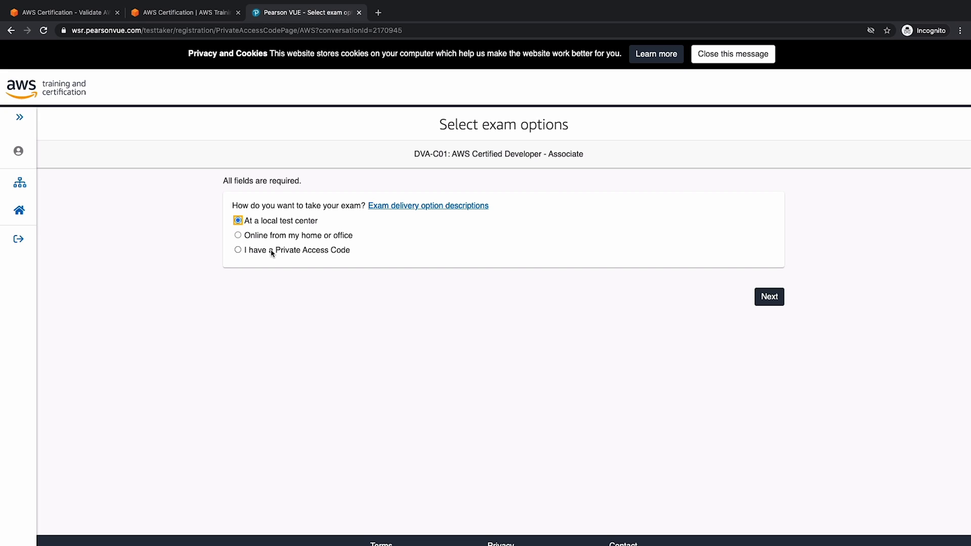
{"action": "left_click", "coordinate": [236, 250]}
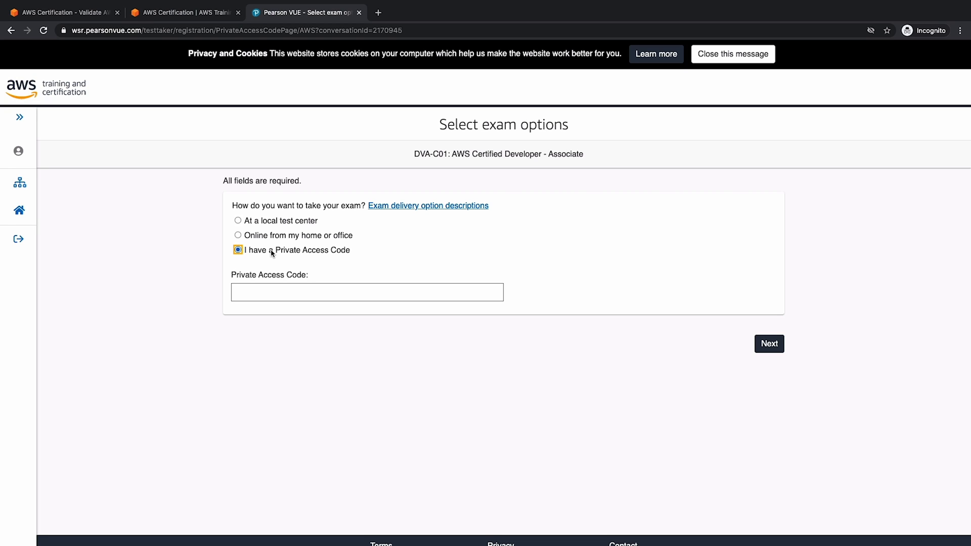
{"action": "mouse_move", "coordinate": [271, 248]}
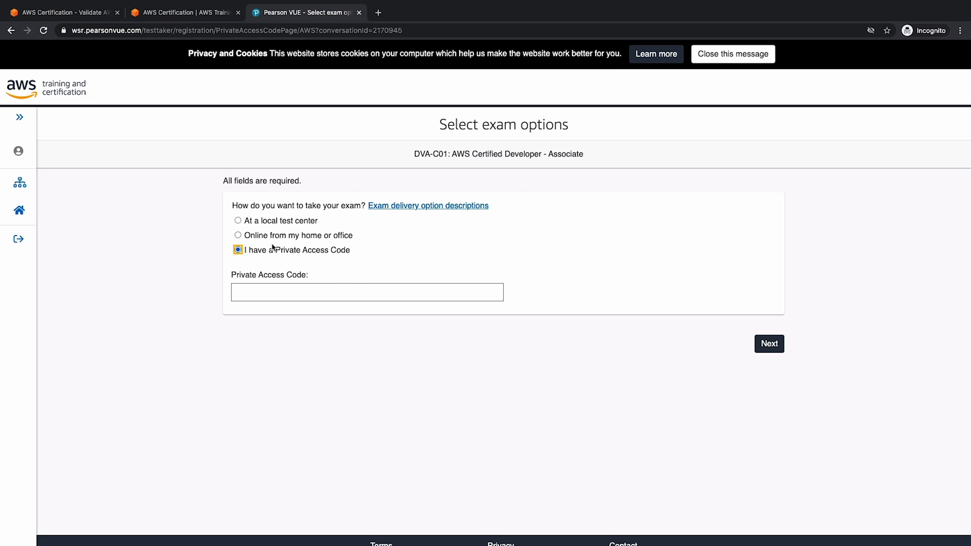
{"action": "left_click", "coordinate": [238, 234]}
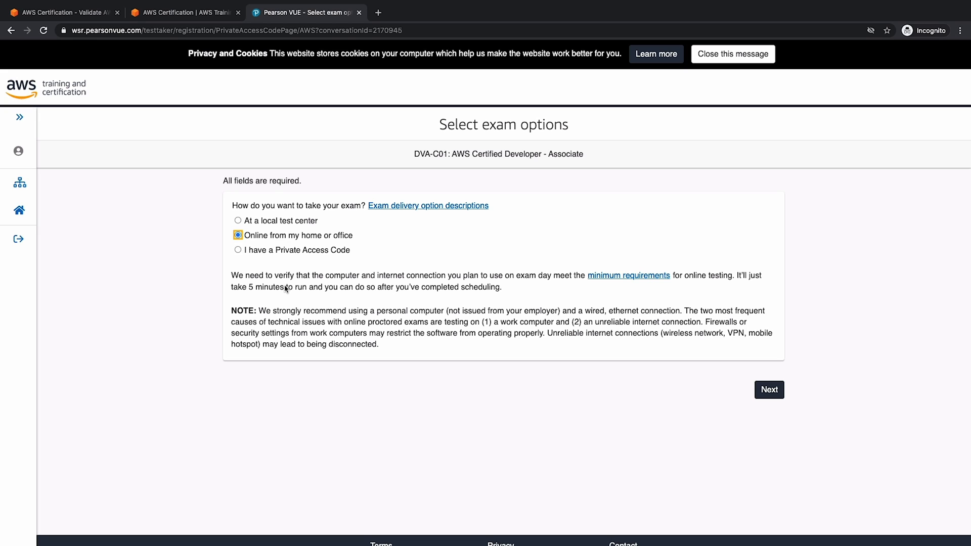
{"action": "mouse_move", "coordinate": [414, 276]}
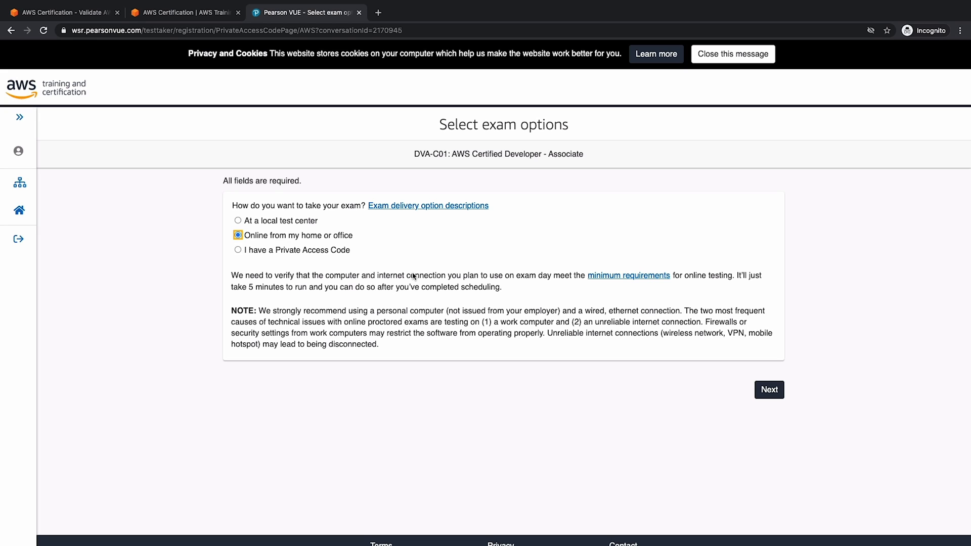
{"action": "mouse_move", "coordinate": [588, 294]}
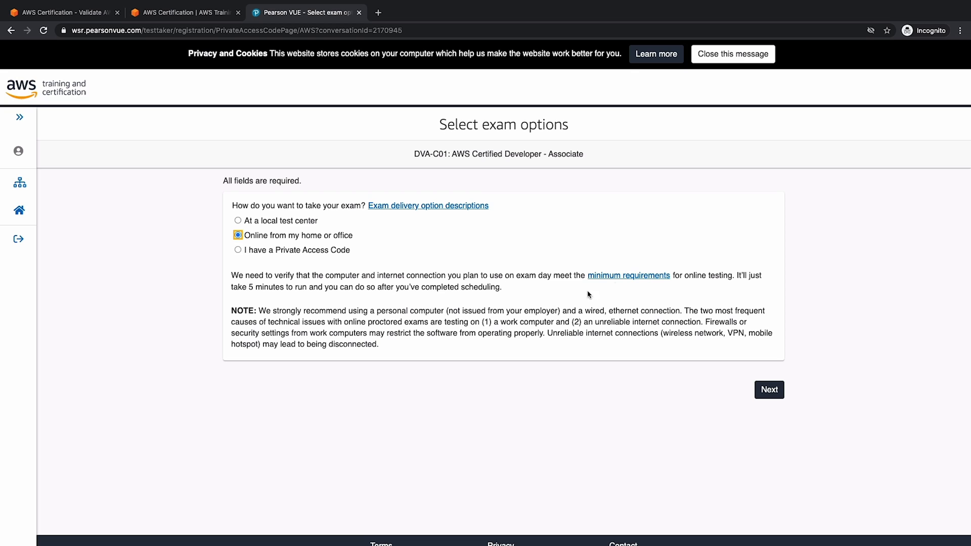
{"action": "mouse_move", "coordinate": [628, 275]}
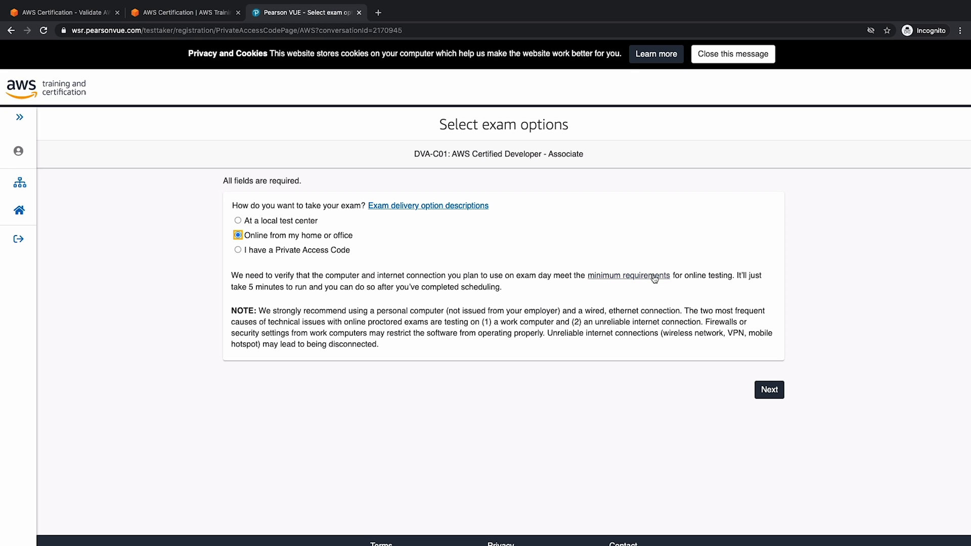
Open the online proctoring minimum requirements in a new tab and continue with online delivery.
{"action": "right_click", "coordinate": [628, 275]}
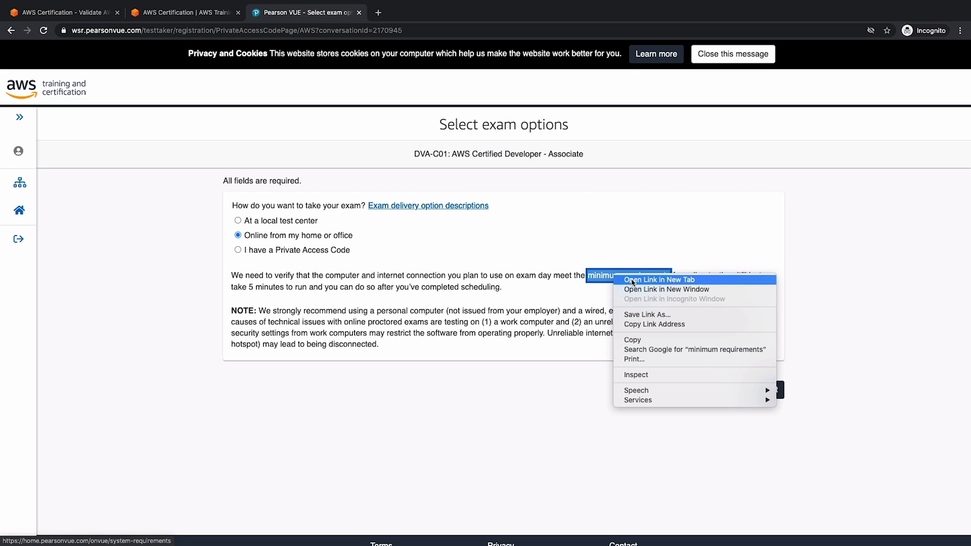
{"action": "left_click", "coordinate": [659, 279]}
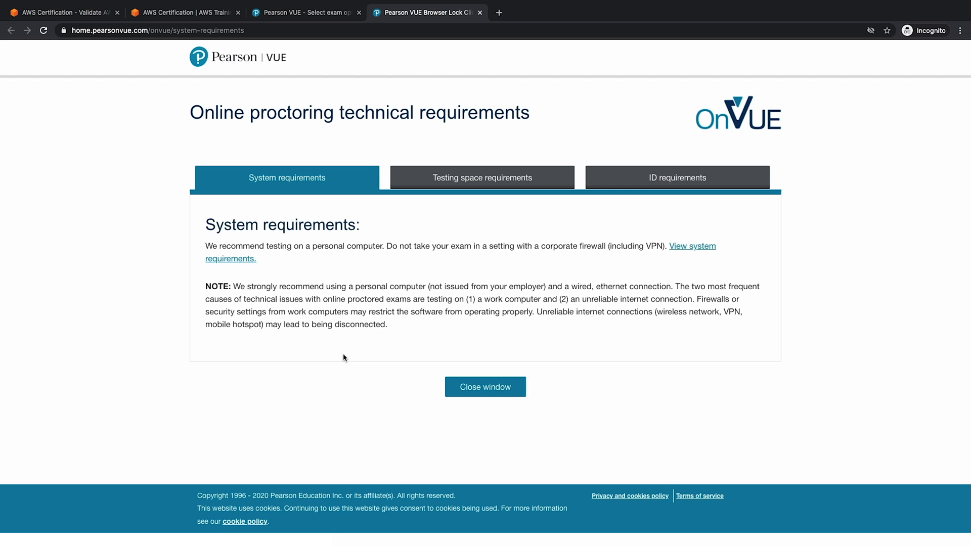
{"action": "left_click", "coordinate": [486, 386]}
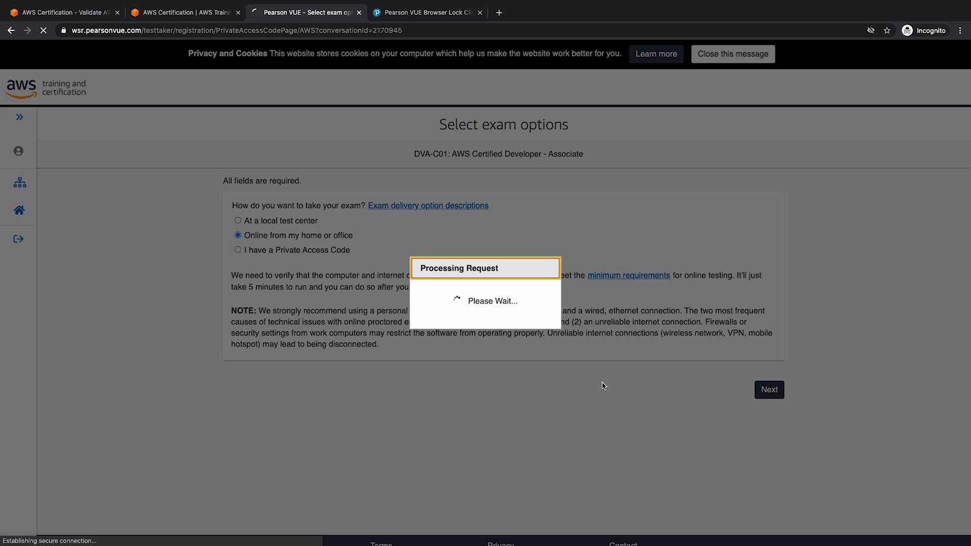
Agree to all online exam policies including Facial Comparison and continue.
{"action": "left_click", "coordinate": [769, 390]}
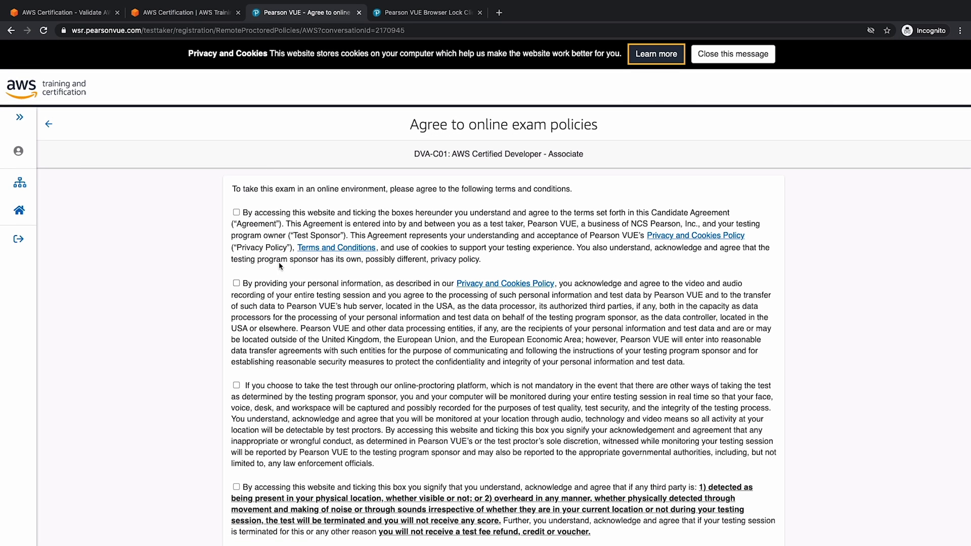
{"action": "left_click", "coordinate": [236, 211]}
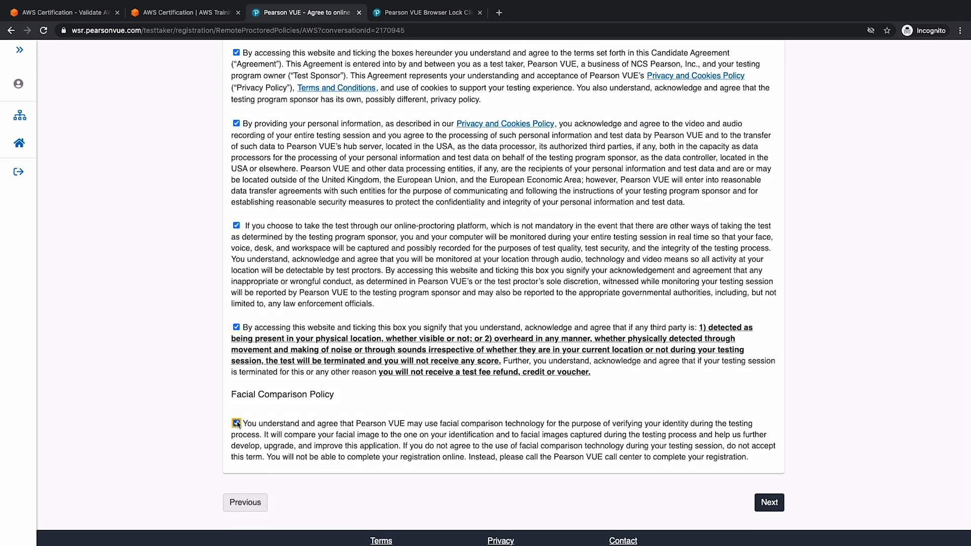
{"action": "scroll", "scroll_direction": "down", "scroll_amount": 3}
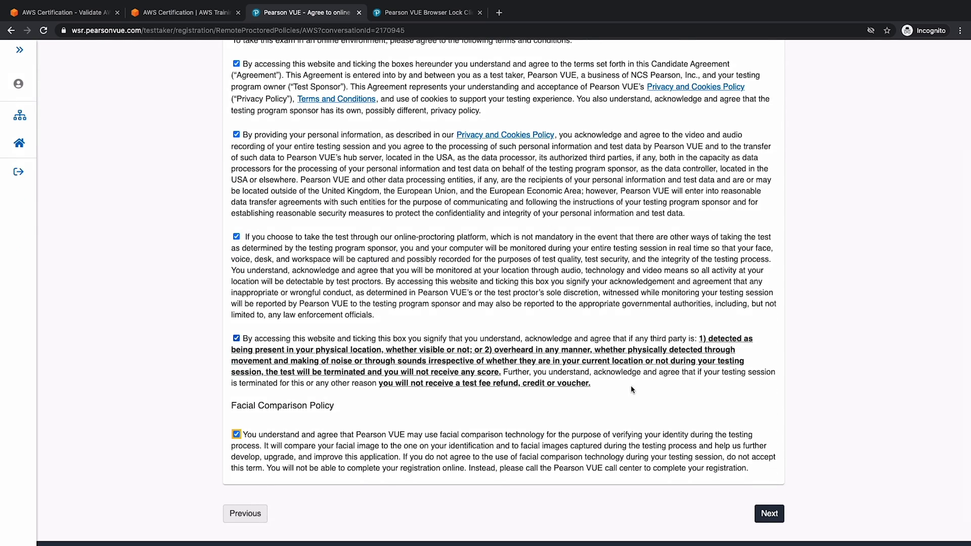
{"action": "left_click", "coordinate": [769, 514]}
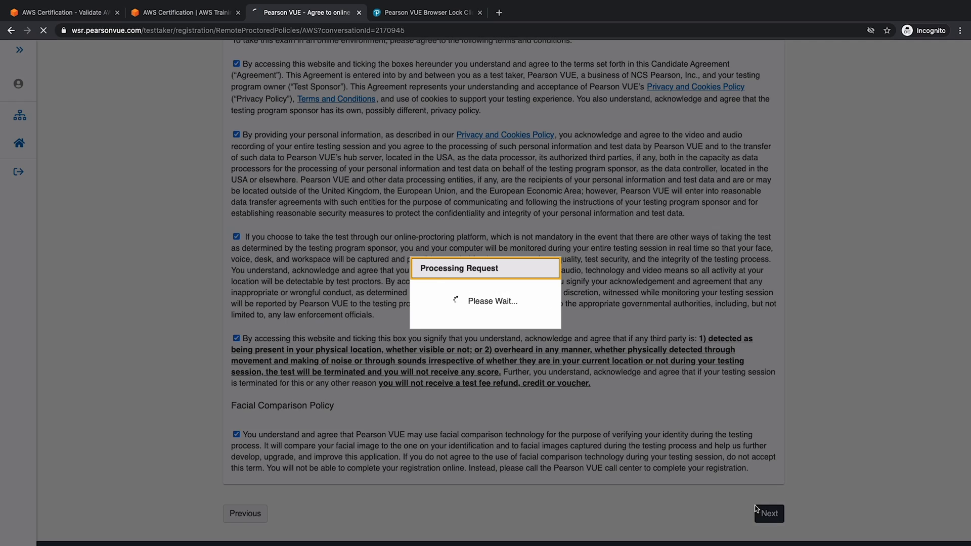
Choose English as the exam language and continue to the exam details.
{"action": "left_click", "coordinate": [769, 512]}
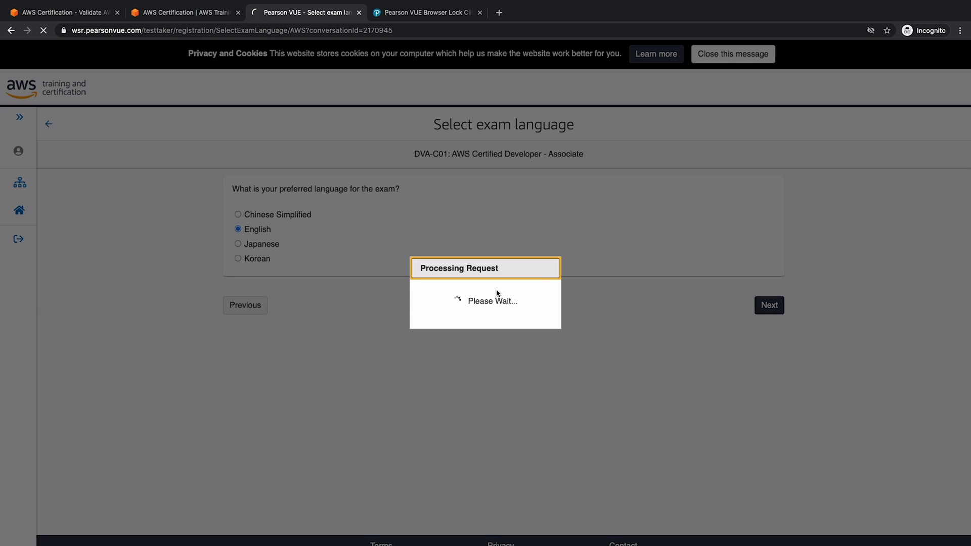
{"action": "left_click", "coordinate": [768, 305]}
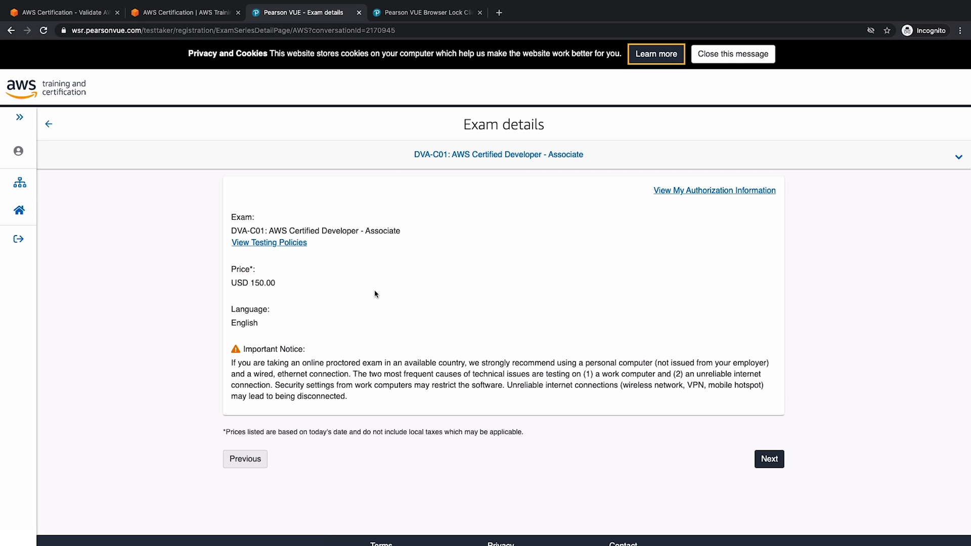
{"action": "mouse_move", "coordinate": [307, 255]}
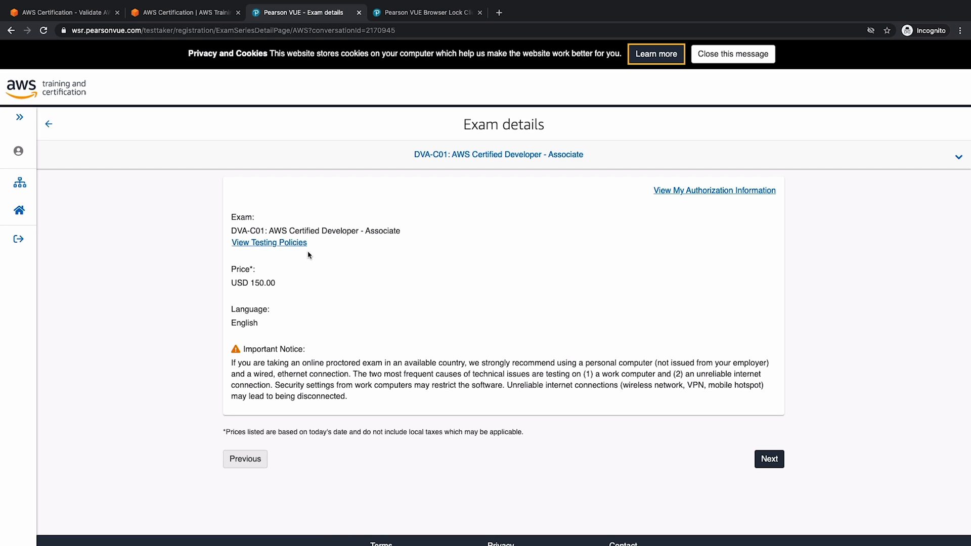
{"action": "mouse_move", "coordinate": [258, 273]}
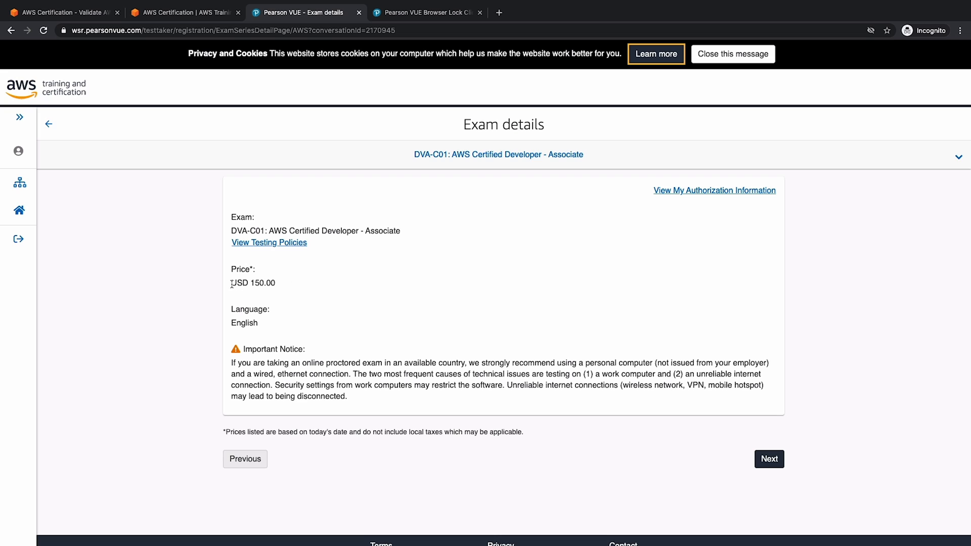
{"action": "mouse_move", "coordinate": [246, 322]}
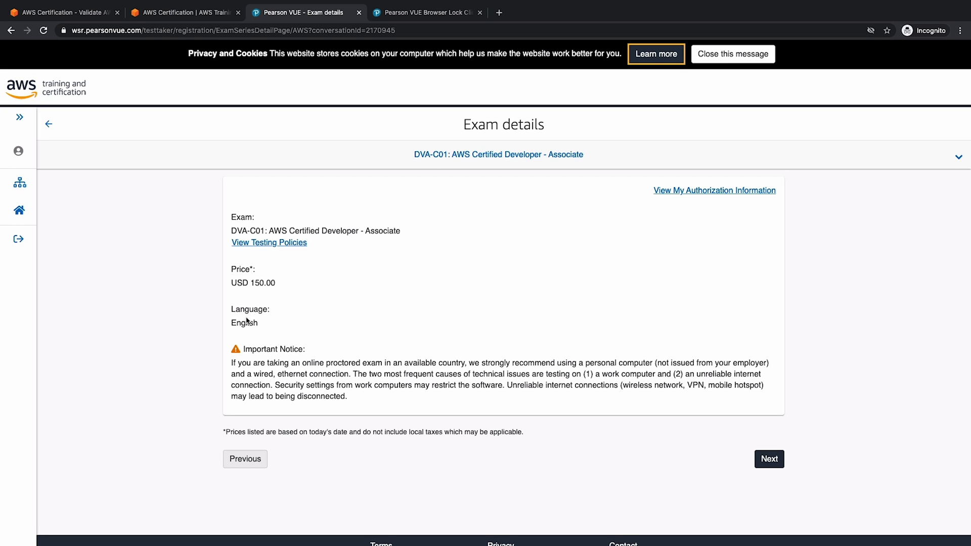
Accept the USD 150.00 exam details and continue with an English-speaking proctor.
{"action": "left_click", "coordinate": [732, 53]}
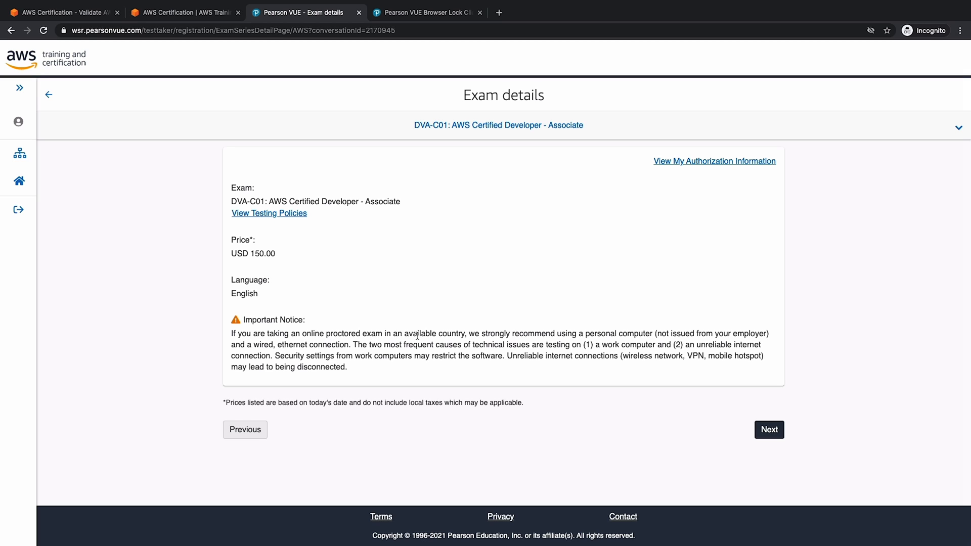
{"action": "mouse_move", "coordinate": [471, 335]}
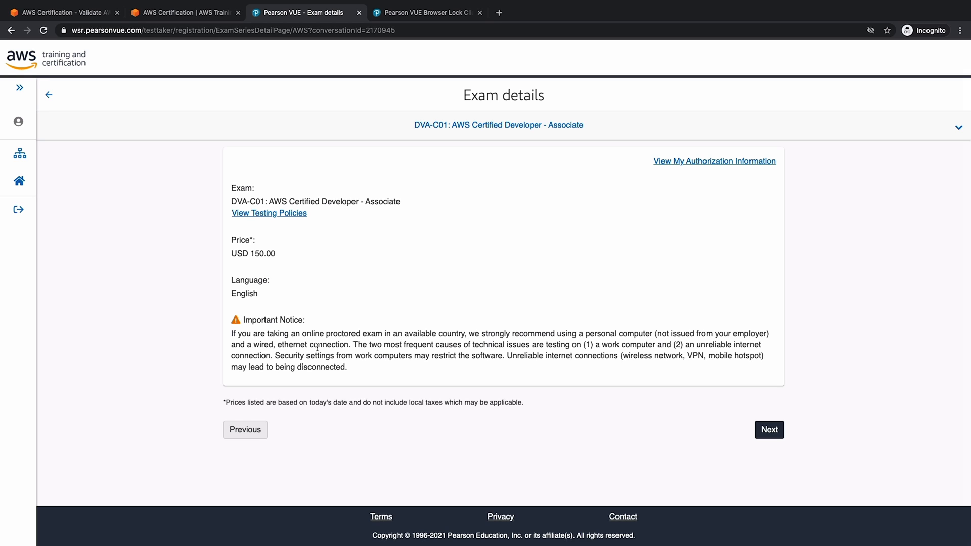
{"action": "mouse_move", "coordinate": [333, 354]}
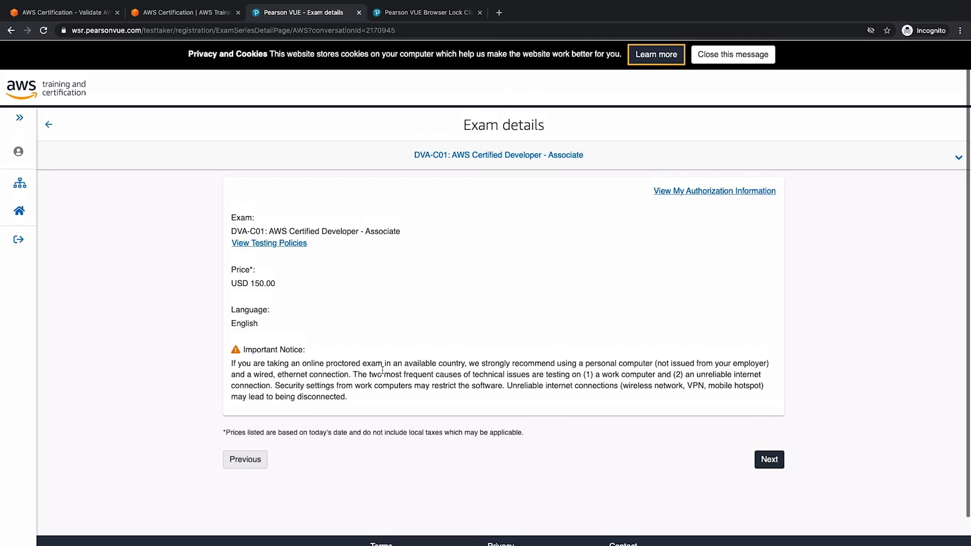
{"action": "left_click", "coordinate": [732, 55]}
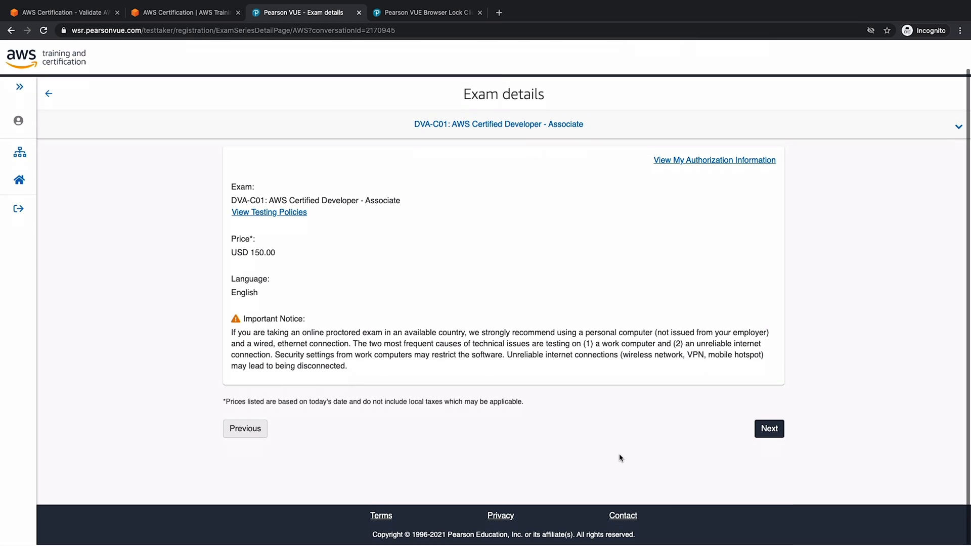
{"action": "left_click", "coordinate": [769, 429]}
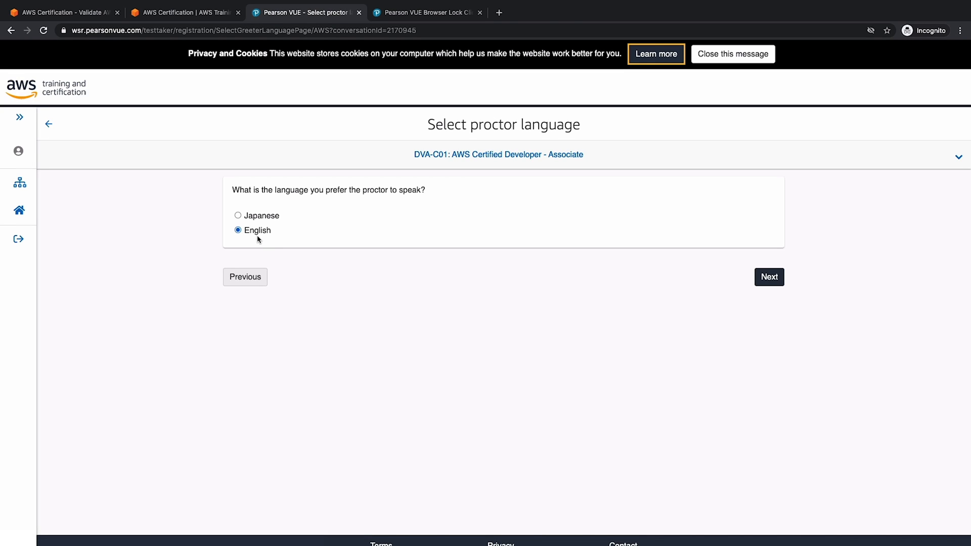
{"action": "left_click", "coordinate": [768, 277]}
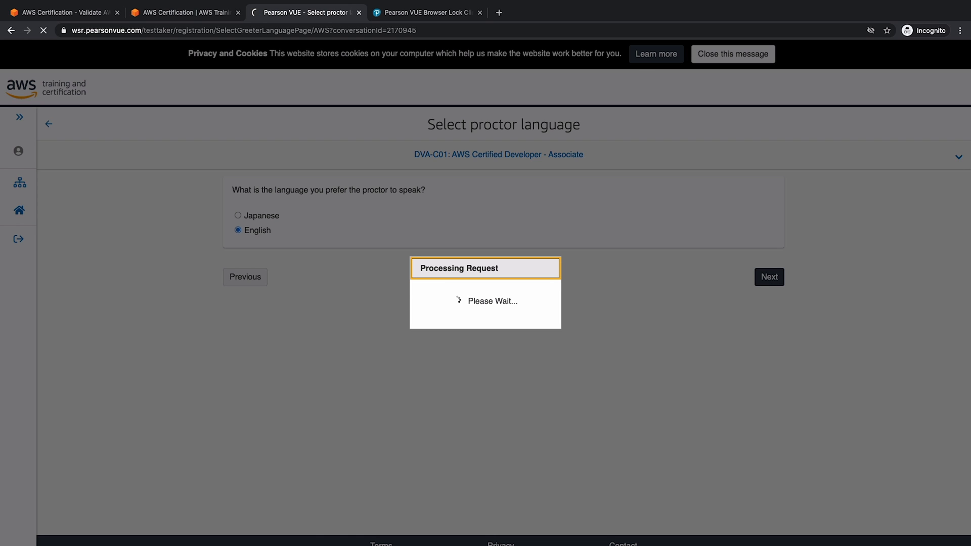
Pick March 15, 2021 in the calendar and book the 01:00 PM start time in 12-hour format.
{"action": "left_click", "coordinate": [769, 277]}
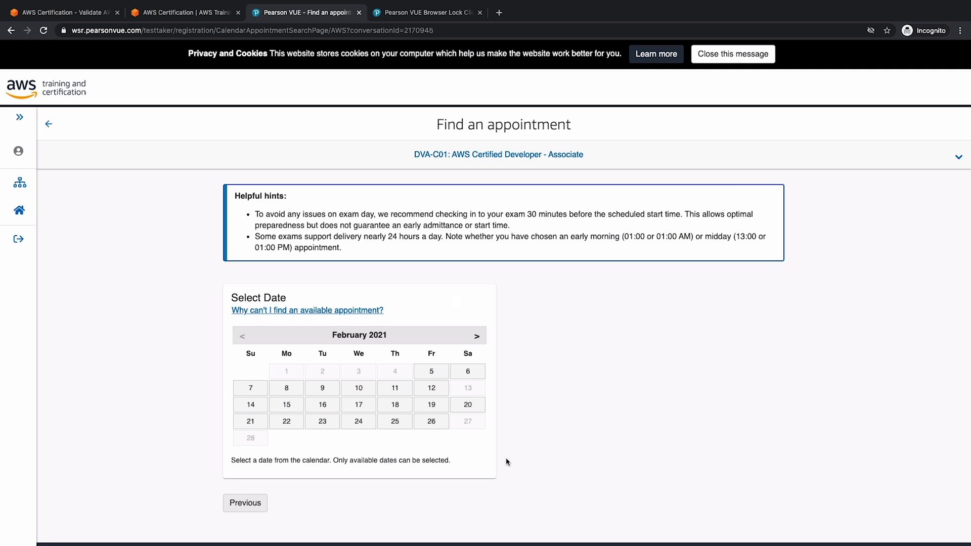
{"action": "left_click", "coordinate": [476, 336]}
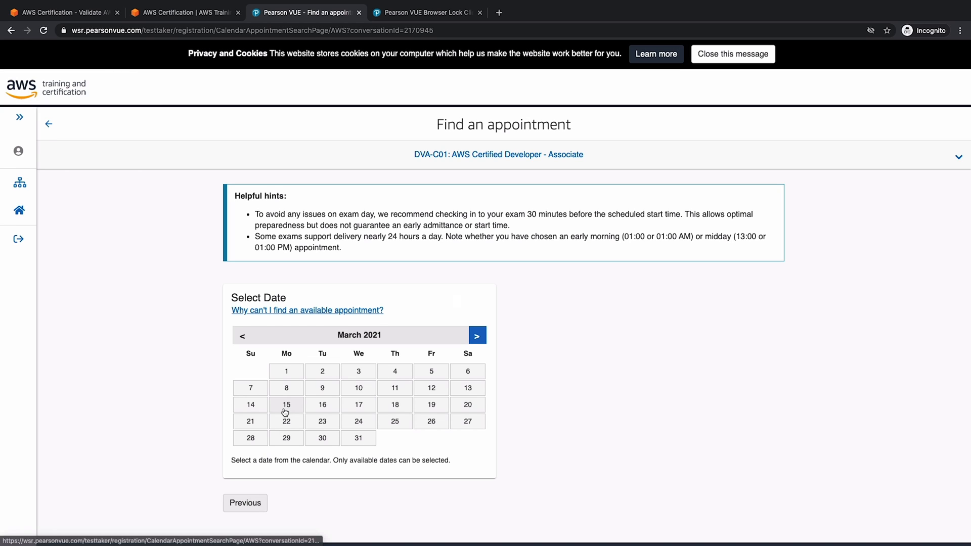
{"action": "mouse_move", "coordinate": [303, 355]}
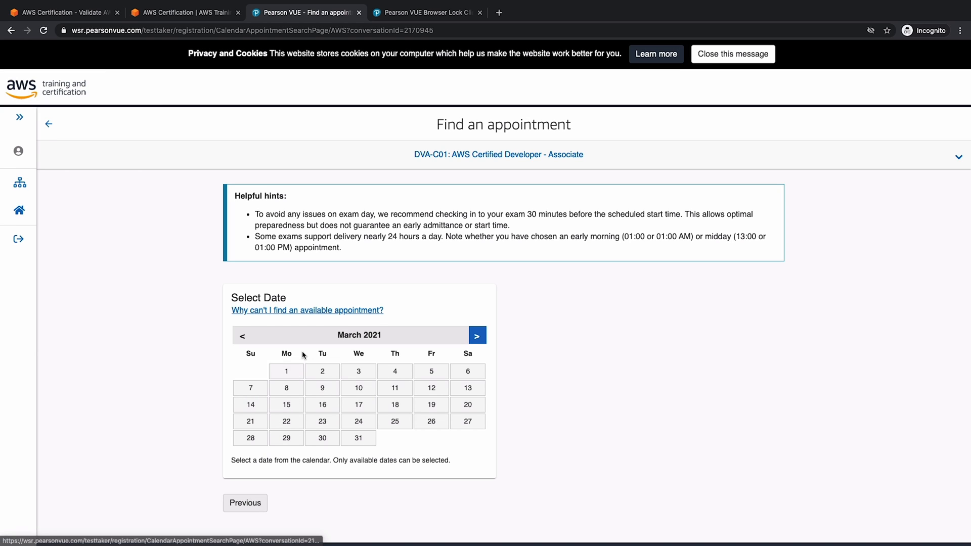
{"action": "left_click", "coordinate": [286, 404]}
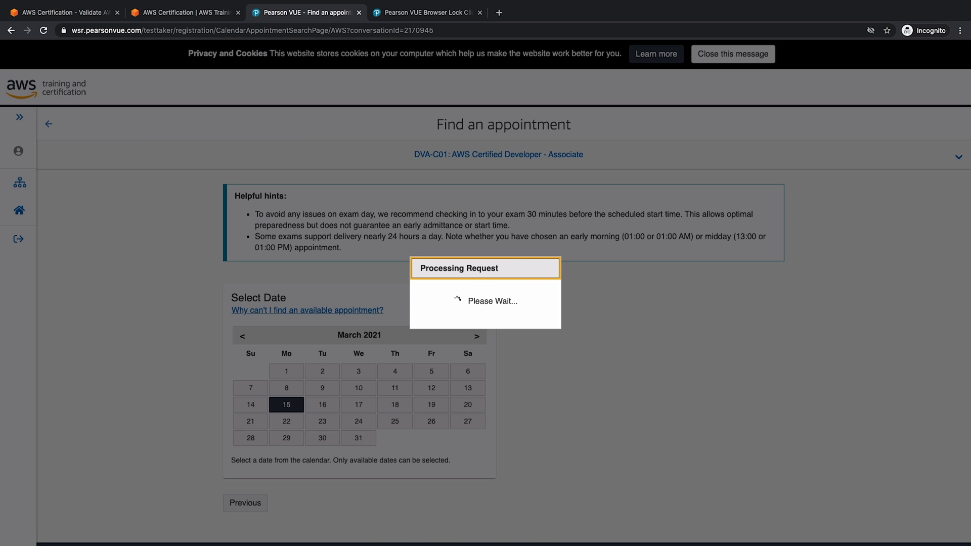
{"action": "left_click", "coordinate": [286, 405]}
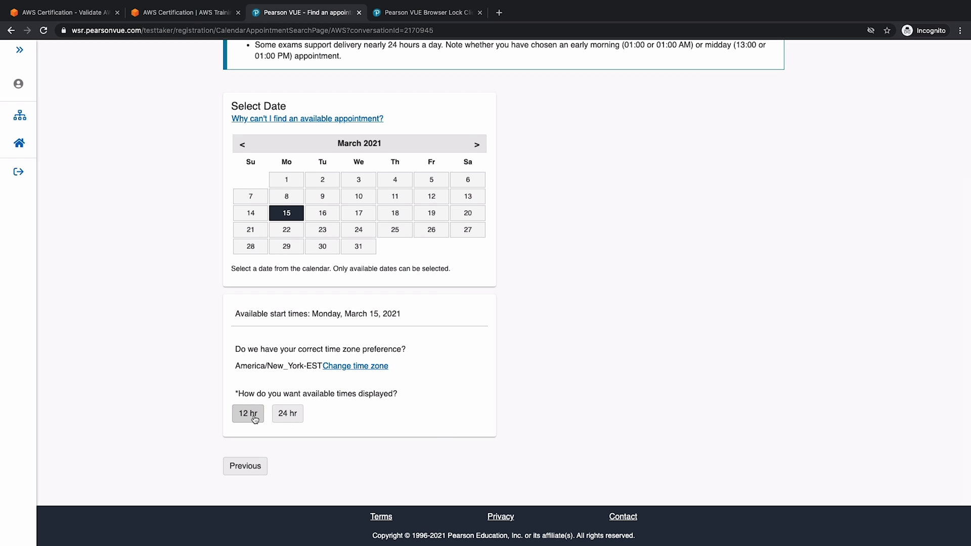
{"action": "left_click", "coordinate": [248, 412]}
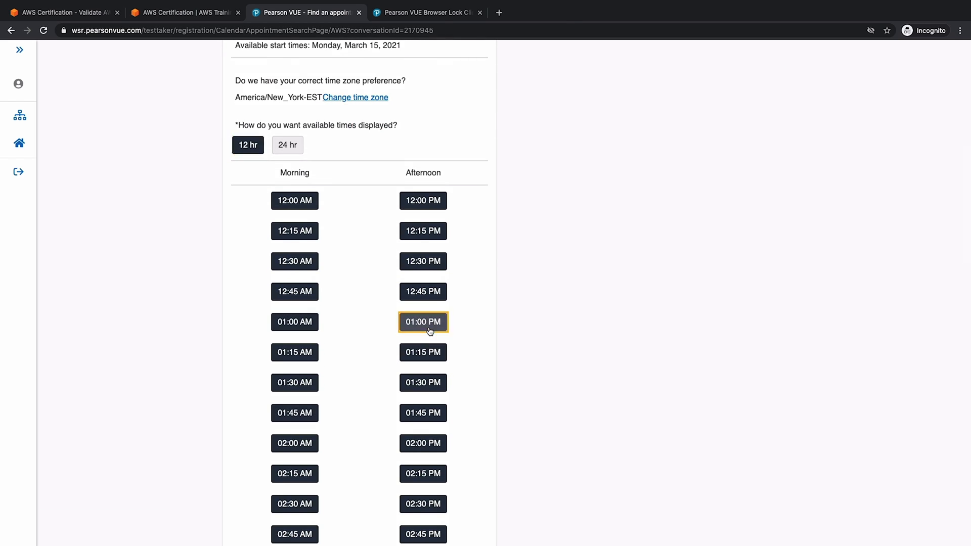
{"action": "left_click", "coordinate": [423, 322]}
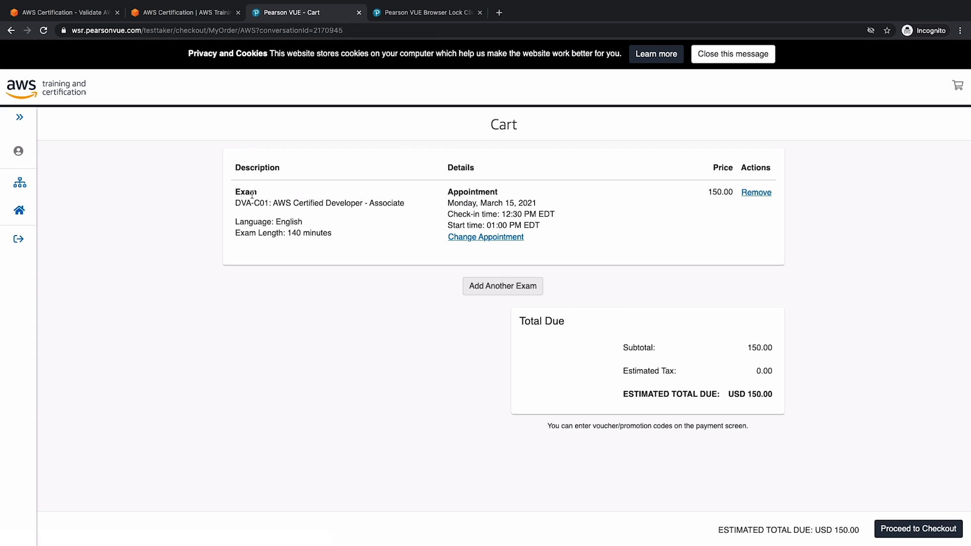
{"action": "mouse_move", "coordinate": [553, 221]}
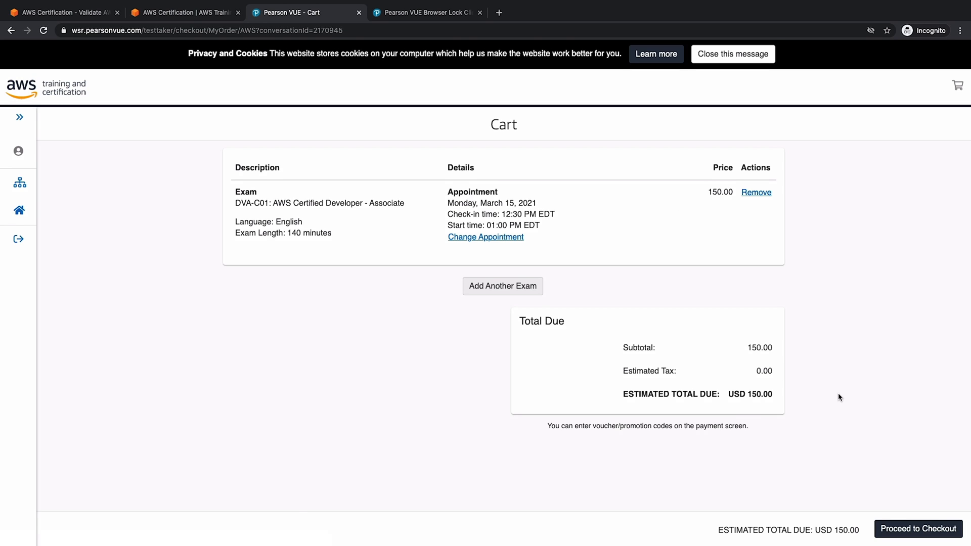
Proceed to checkout, accept the exam policies and submit the payment and billing details.
{"action": "left_click", "coordinate": [919, 529]}
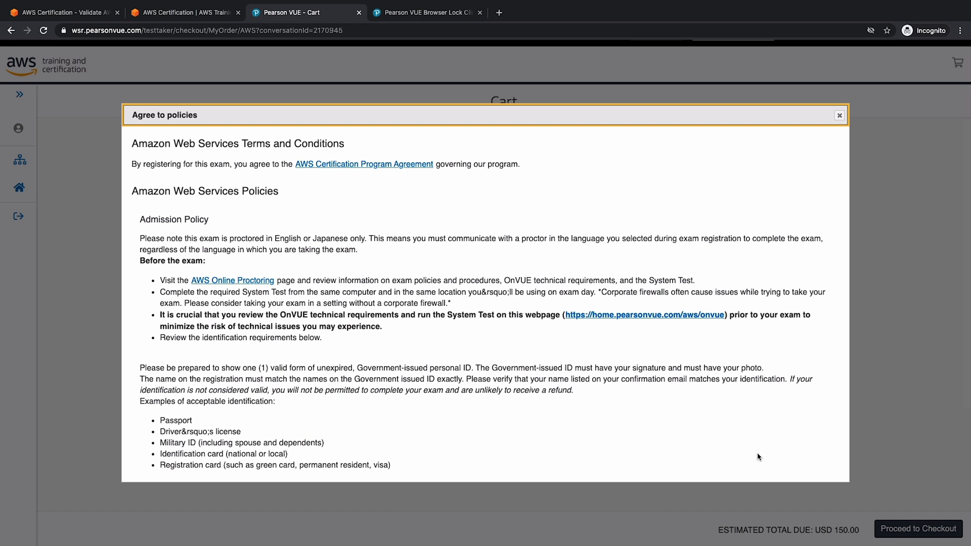
{"action": "mouse_move", "coordinate": [510, 382]}
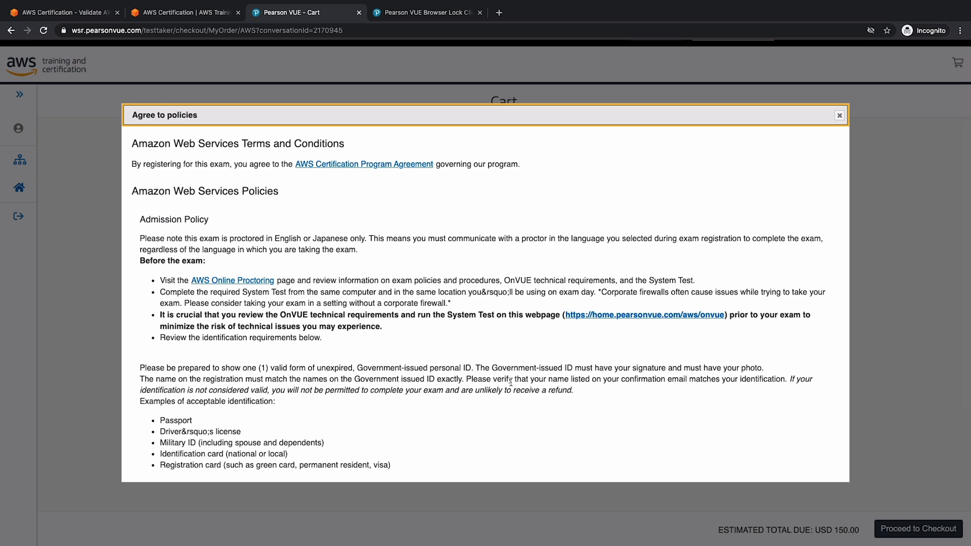
{"action": "scroll", "scroll_direction": "down", "scroll_amount": 3}
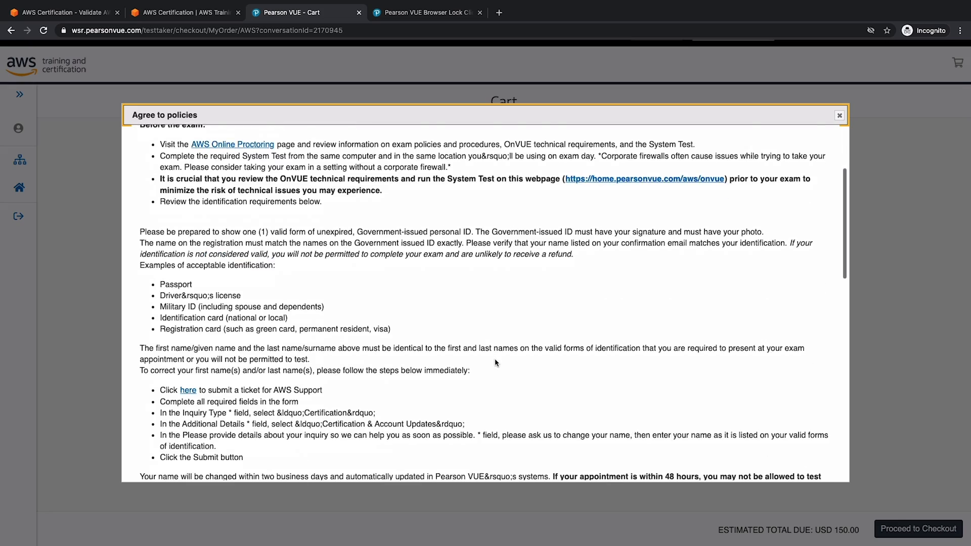
{"action": "scroll", "scroll_direction": "down", "scroll_amount": 3}
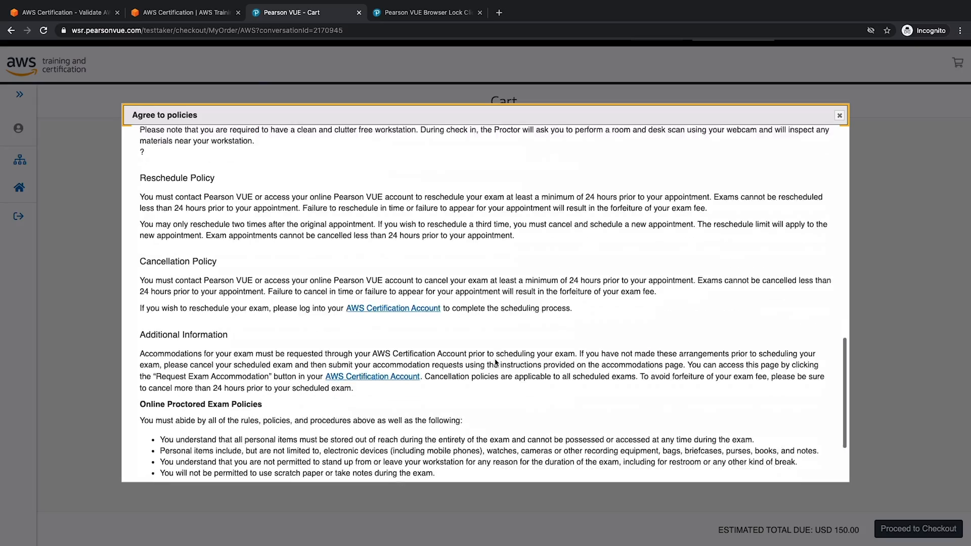
{"action": "scroll", "scroll_direction": "down", "scroll_amount": 3}
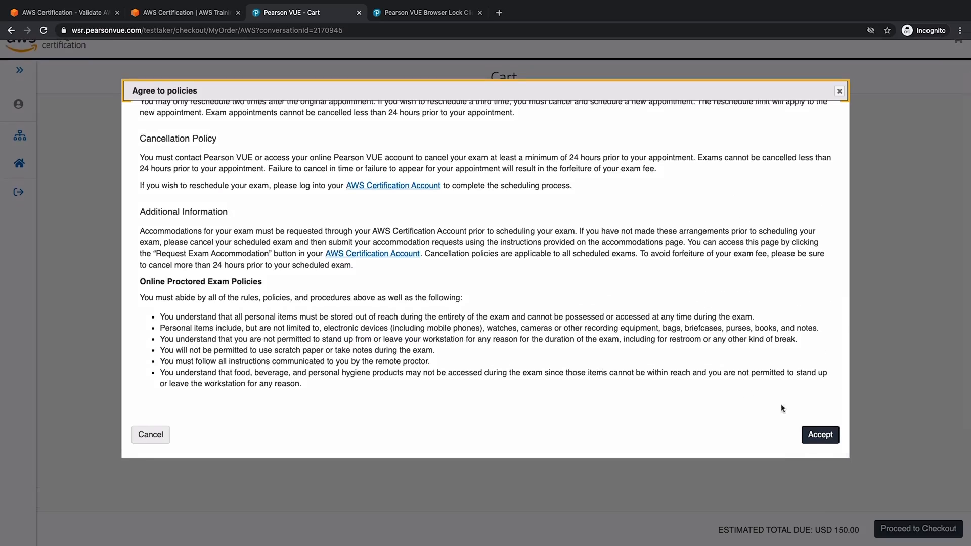
{"action": "left_click", "coordinate": [820, 434]}
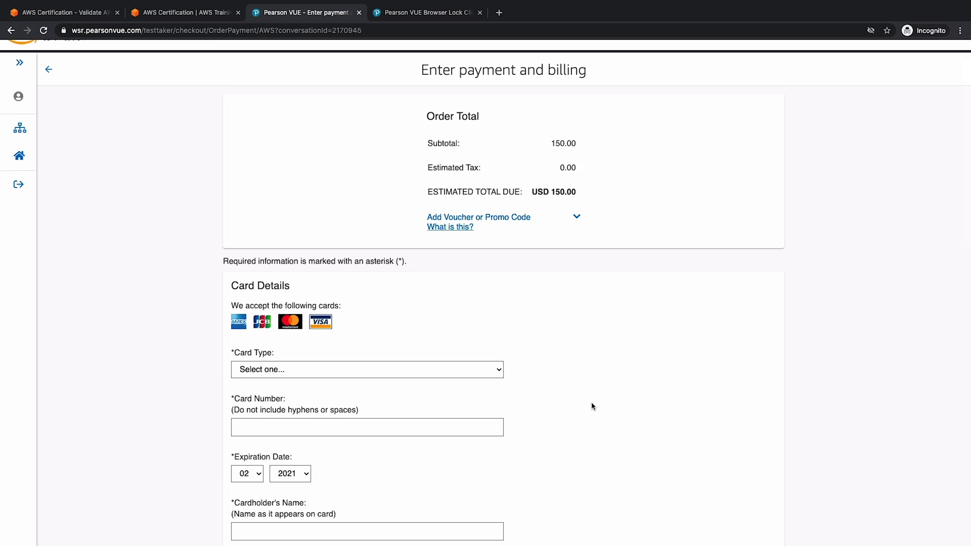
{"action": "left_click", "coordinate": [769, 478]}
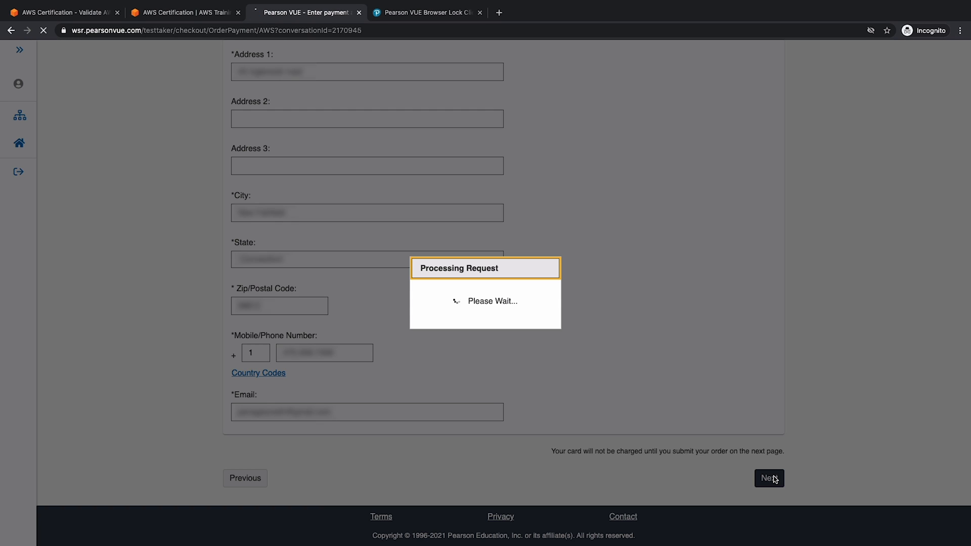
Proceed to the order review for DVA-C01 on March 15, 2021, USD 150.00.
{"action": "left_click", "coordinate": [768, 479]}
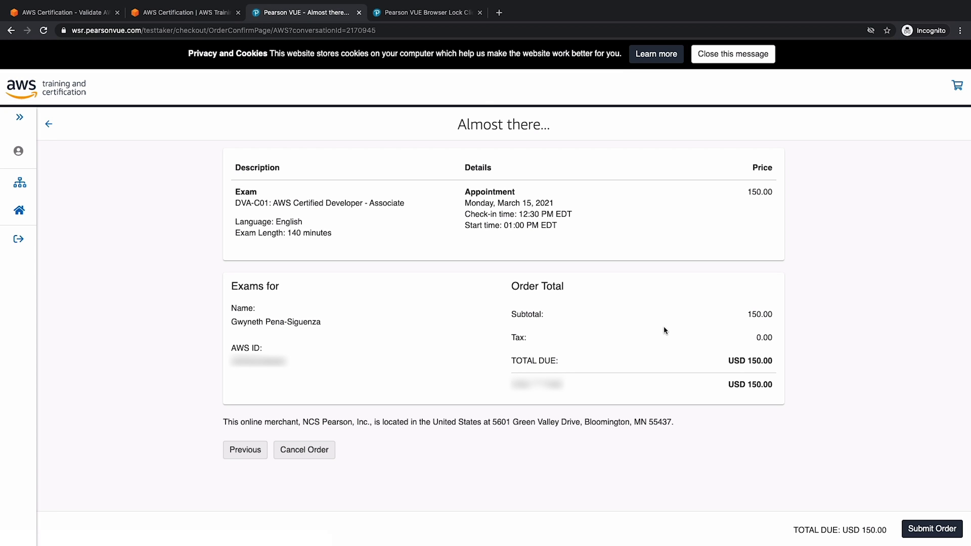
{"action": "mouse_move", "coordinate": [452, 310]}
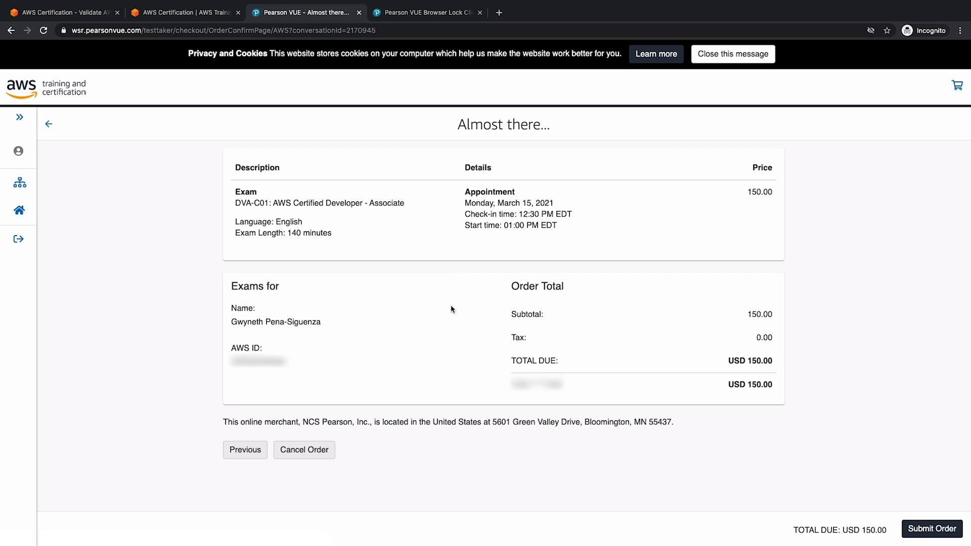
{"action": "mouse_move", "coordinate": [275, 179]}
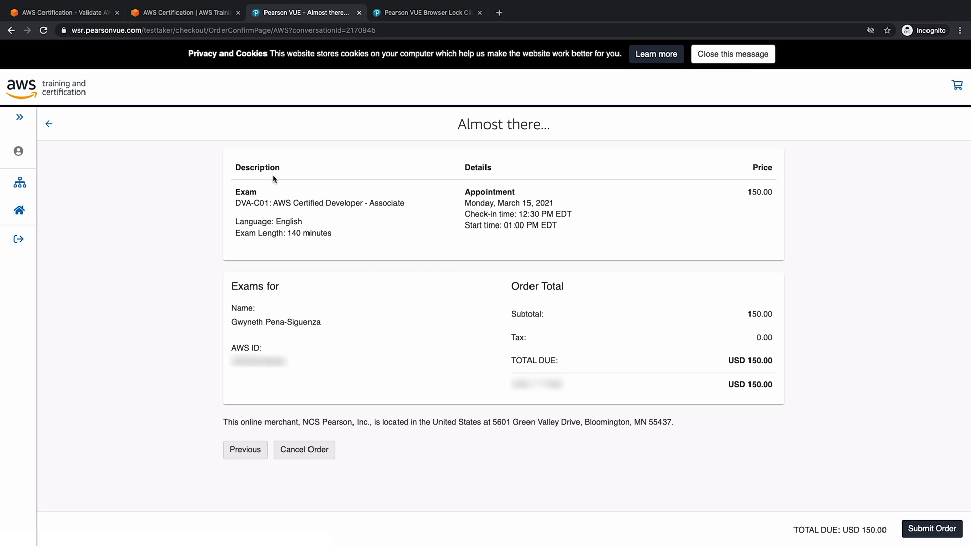
{"action": "mouse_move", "coordinate": [267, 329]}
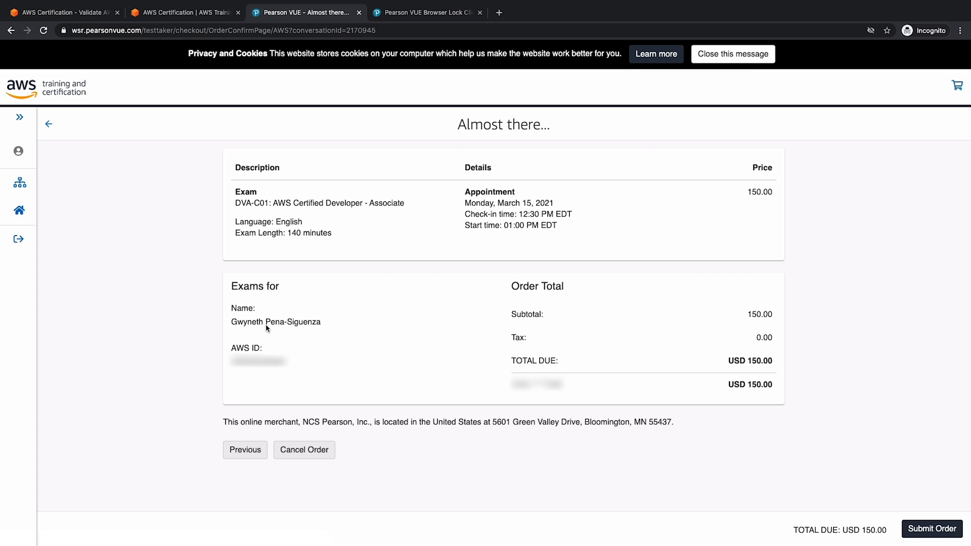
{"action": "mouse_move", "coordinate": [187, 384]}
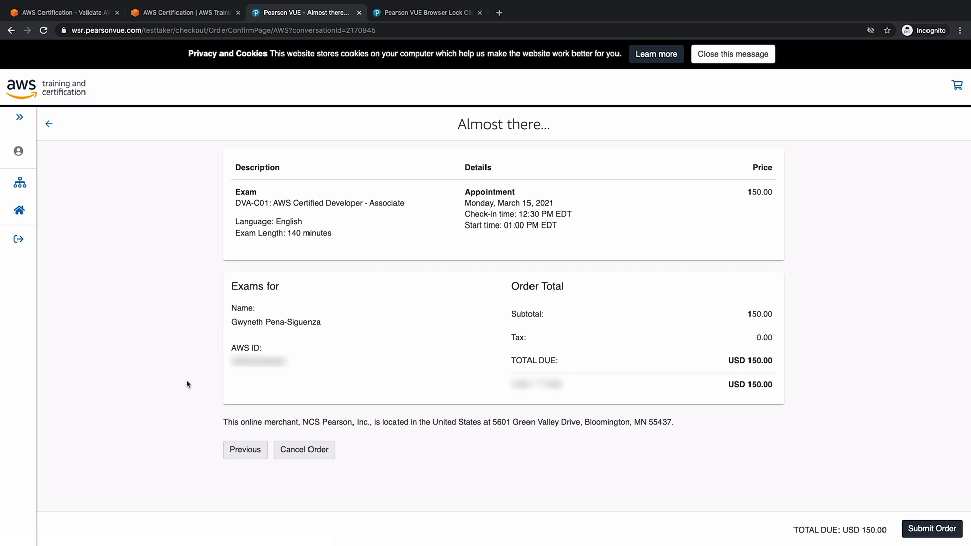
{"action": "mouse_move", "coordinate": [495, 295]}
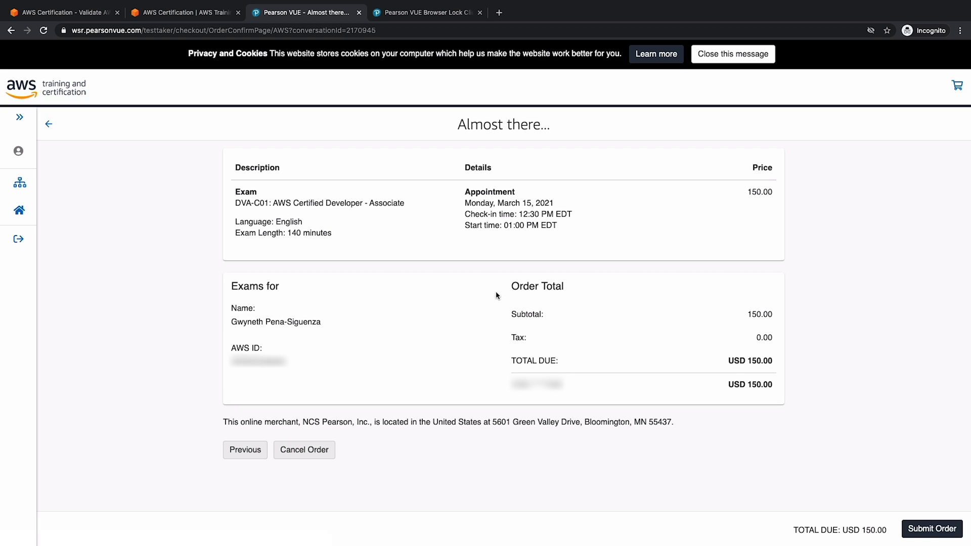
{"action": "mouse_move", "coordinate": [523, 336]}
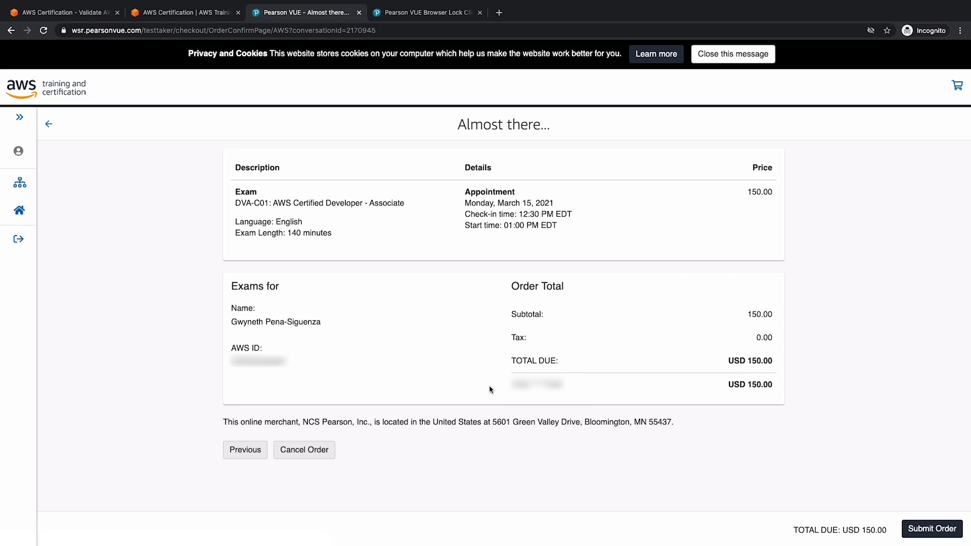
{"action": "mouse_move", "coordinate": [742, 398]}
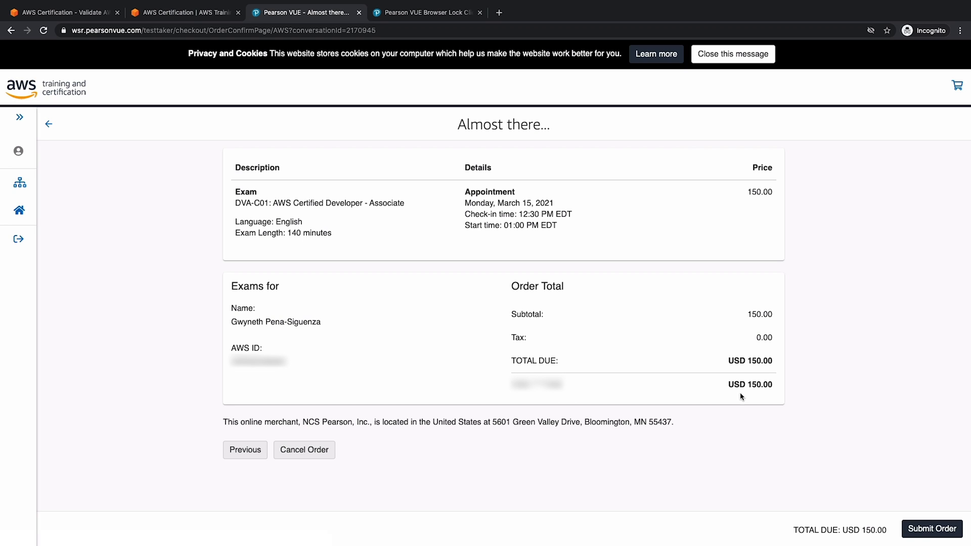
{"action": "mouse_move", "coordinate": [912, 482]}
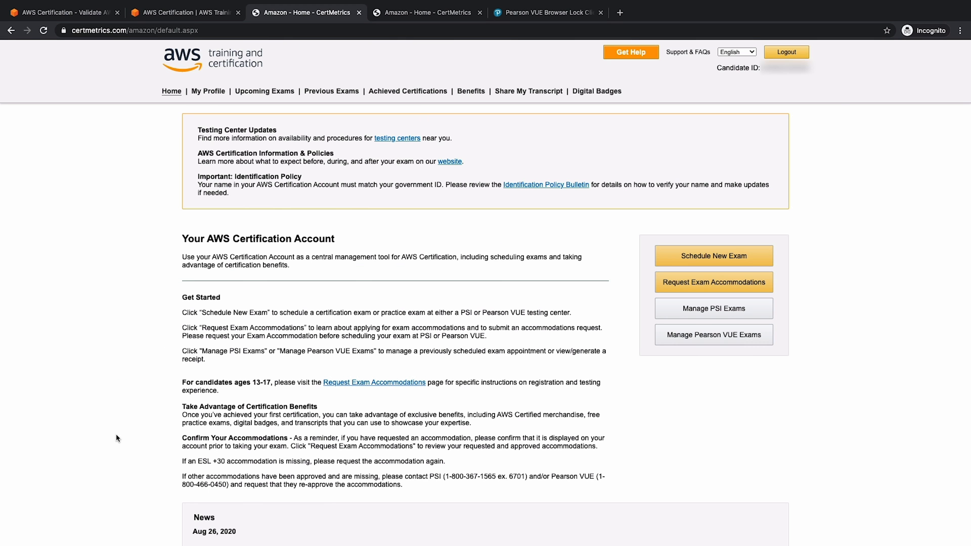
{"action": "mouse_move", "coordinate": [211, 103]}
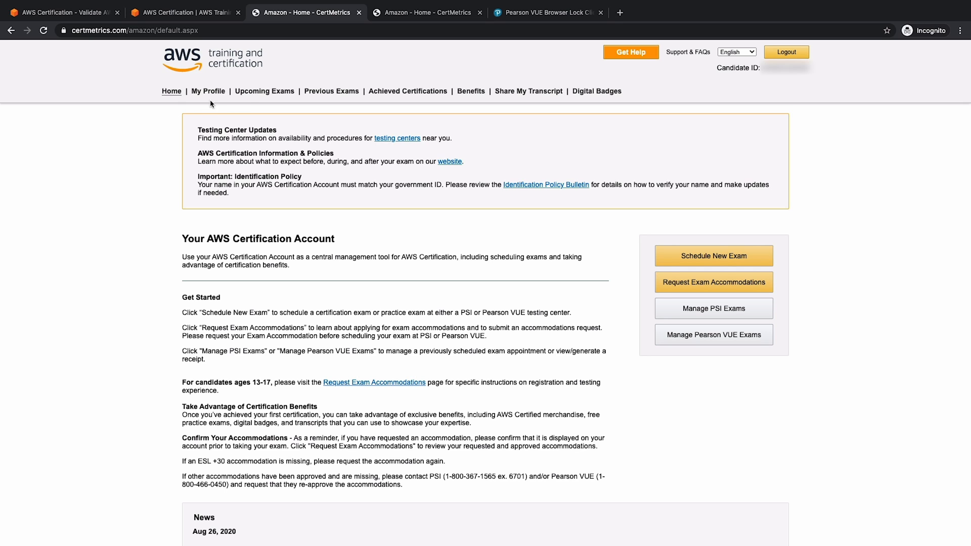
{"action": "mouse_move", "coordinate": [127, 203]}
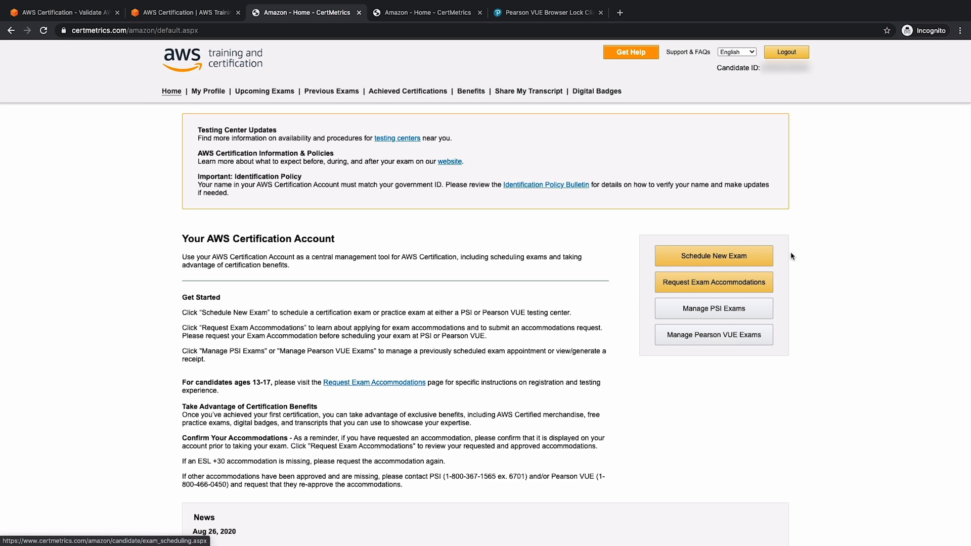
{"action": "mouse_move", "coordinate": [296, 93]}
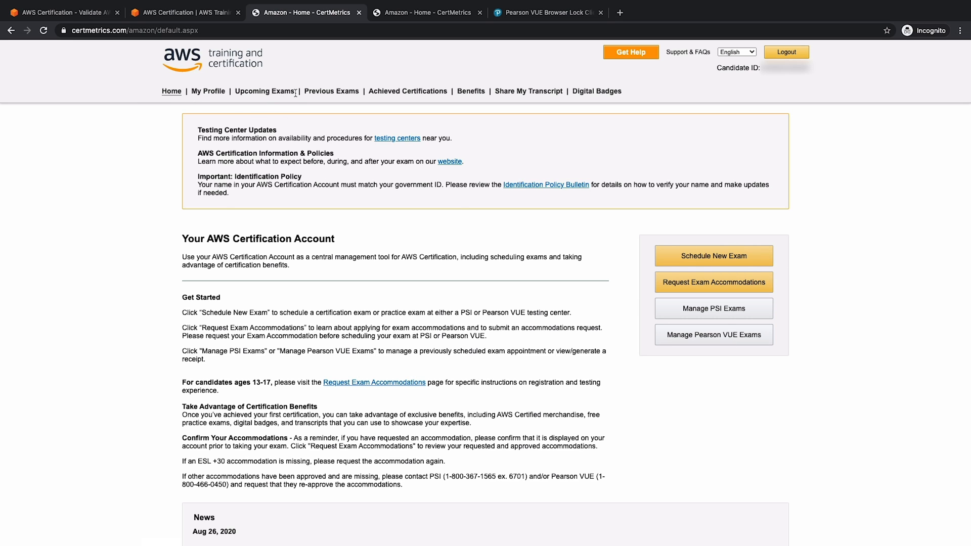
{"action": "mouse_move", "coordinate": [264, 94]}
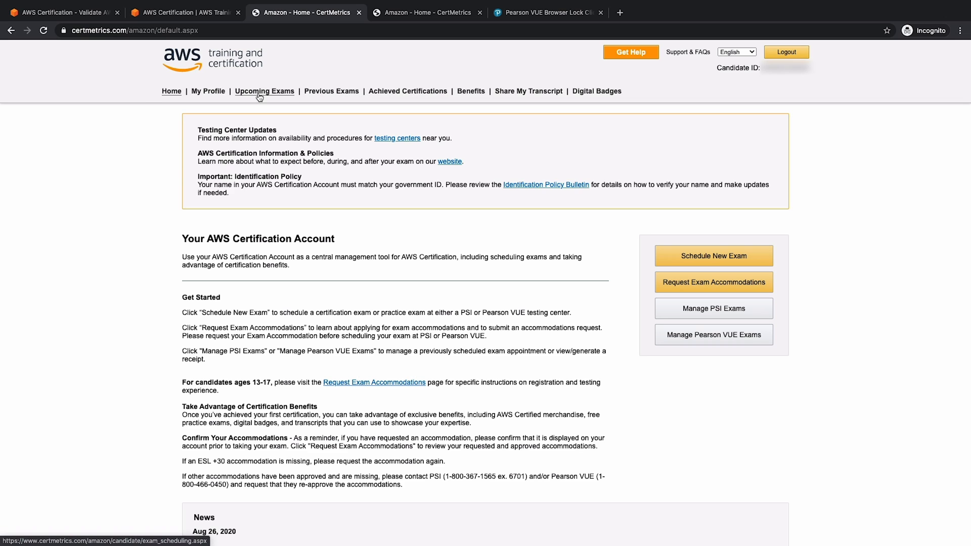
View Achieved Certifications, showing Developer - Associate recertifiable through March 12, 2021.
{"action": "left_click", "coordinate": [408, 91]}
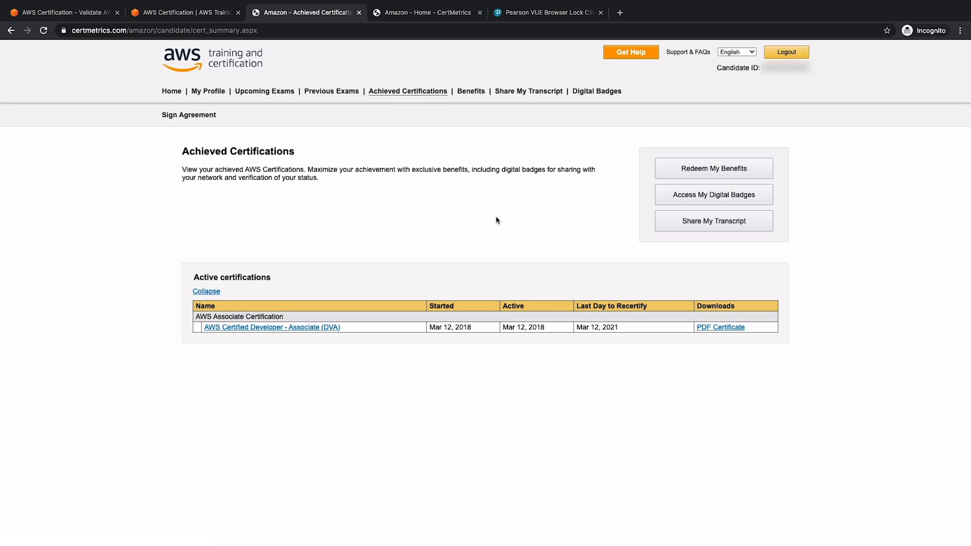
{"action": "mouse_move", "coordinate": [277, 266]}
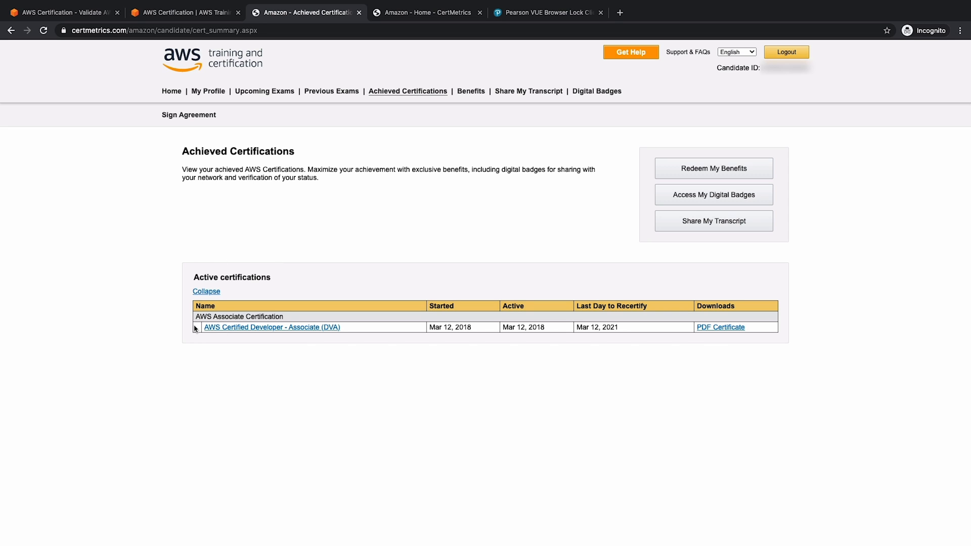
{"action": "mouse_move", "coordinate": [508, 336]}
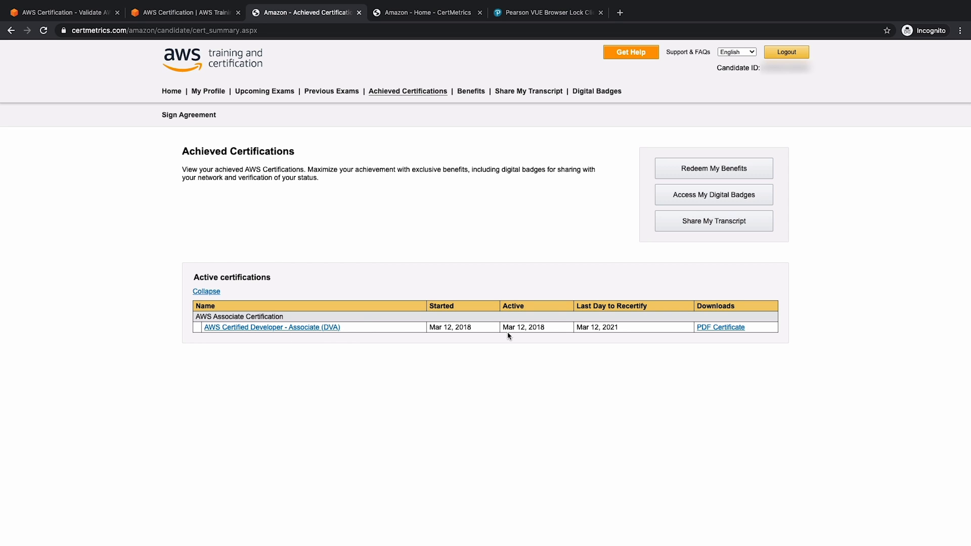
{"action": "mouse_move", "coordinate": [651, 303]}
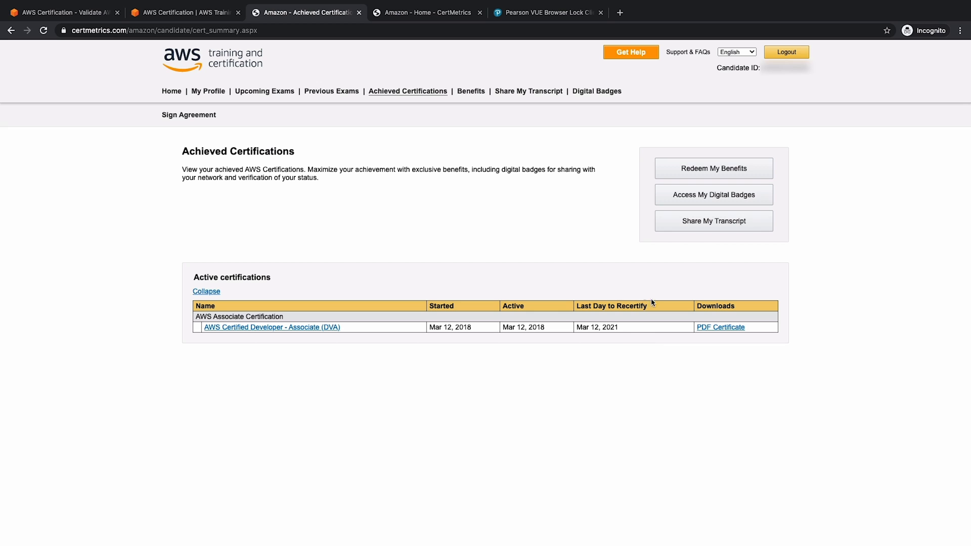
{"action": "mouse_move", "coordinate": [546, 132]}
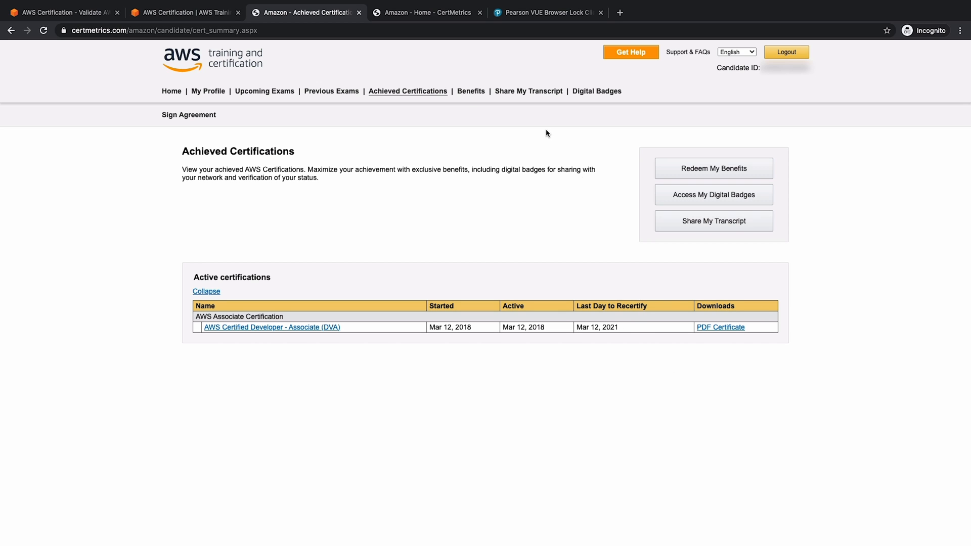
Check the Digital Badges page, then return to the AWS Certification Account home.
{"action": "left_click", "coordinate": [597, 91]}
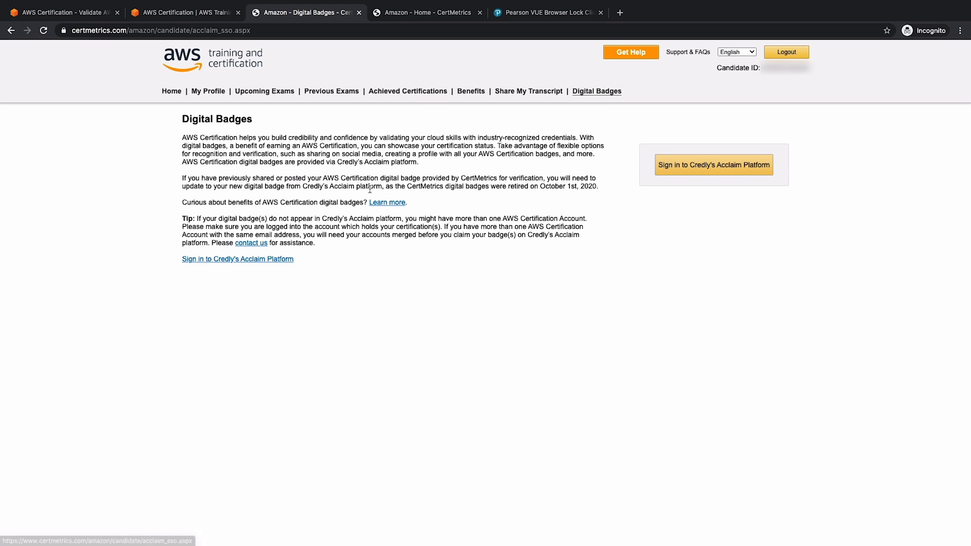
{"action": "left_click", "coordinate": [171, 91]}
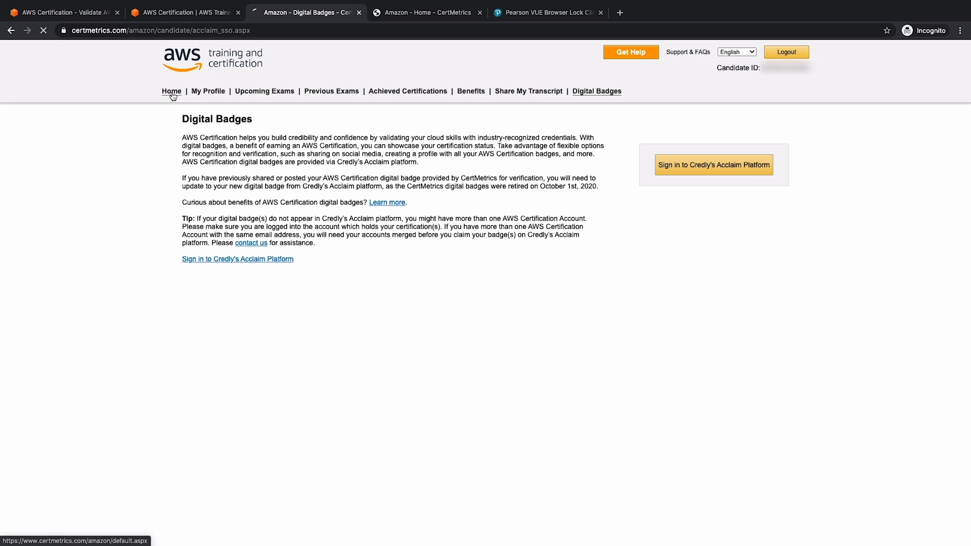
{"action": "left_click", "coordinate": [172, 91]}
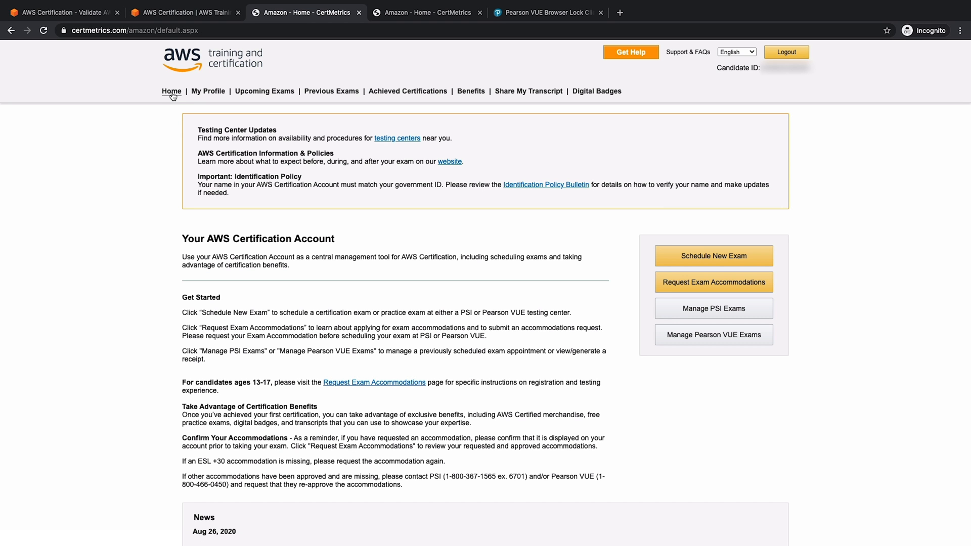